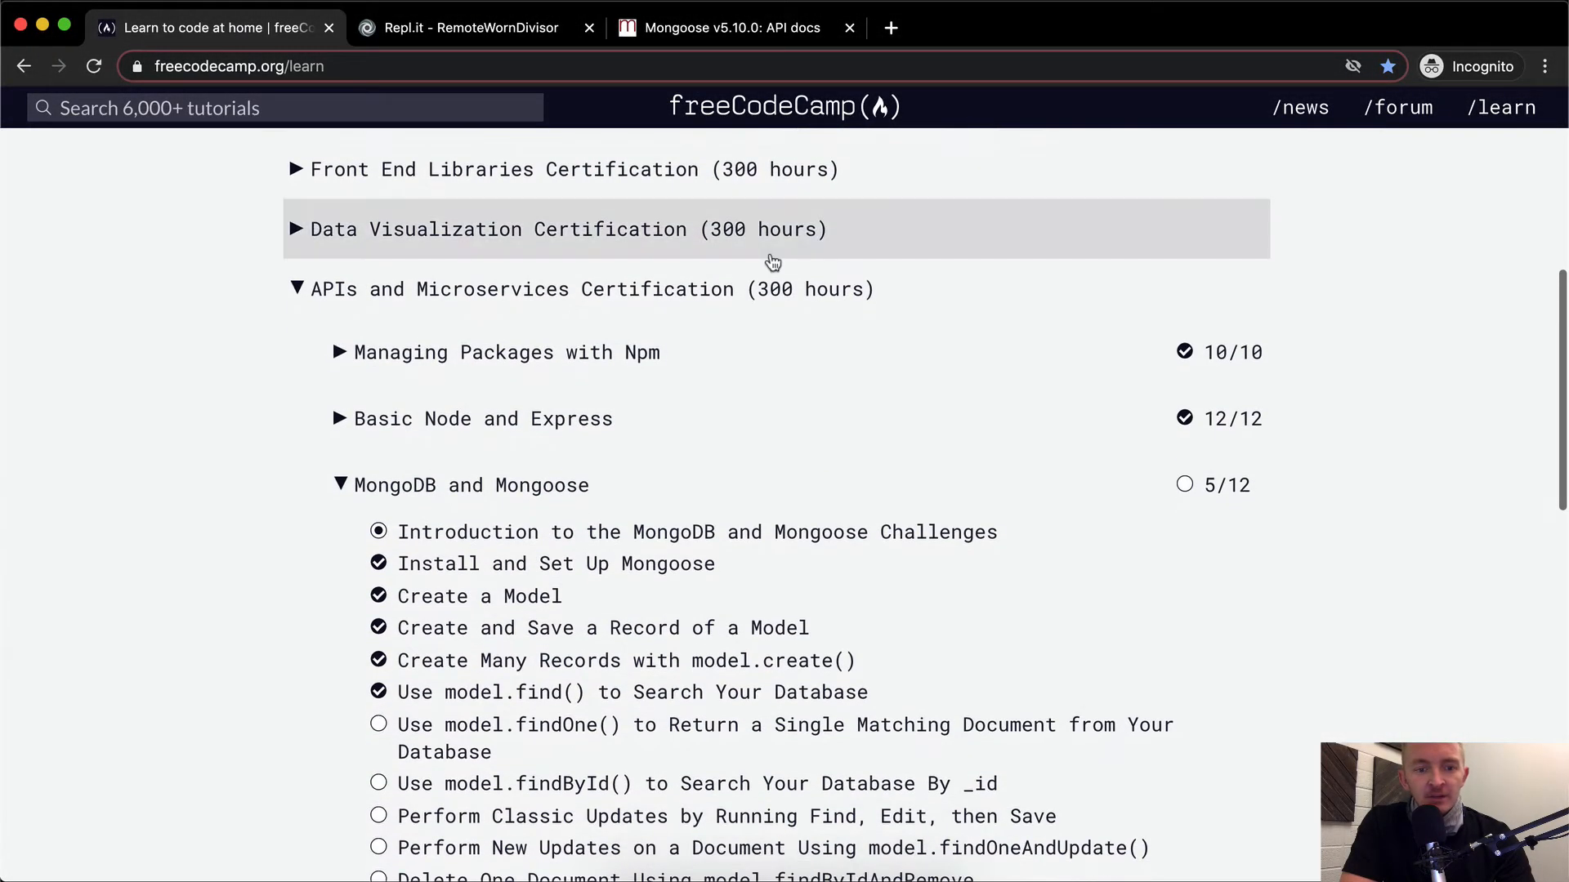
# Open the 'Use model.findOne()' challenge from the MongoDB and Mongoose list
pyautogui.scroll(-3)
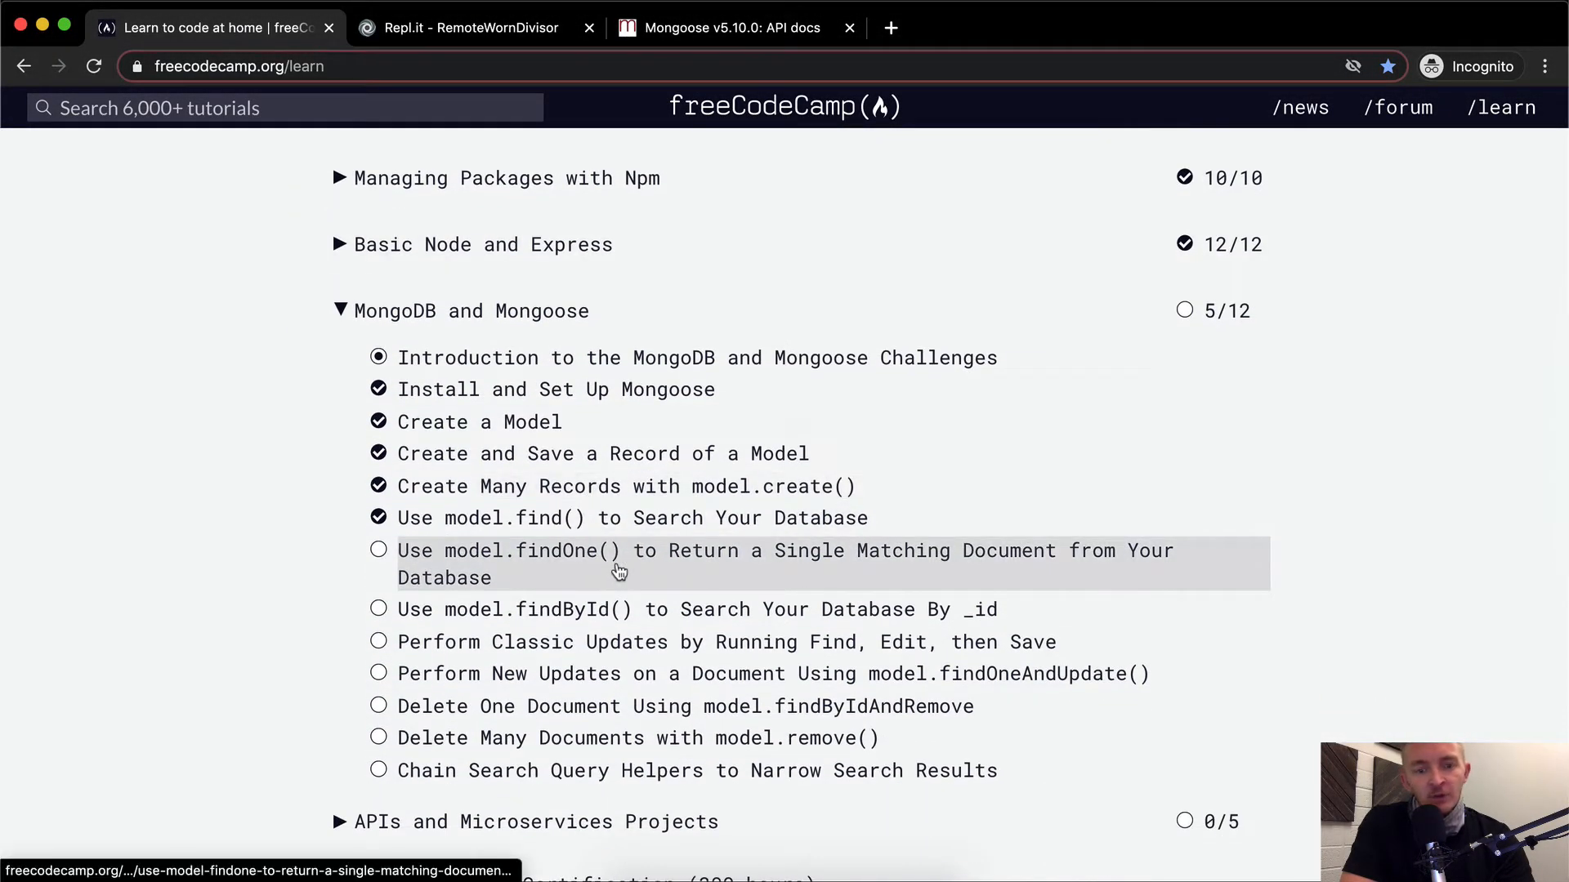
pyautogui.click(620, 550)
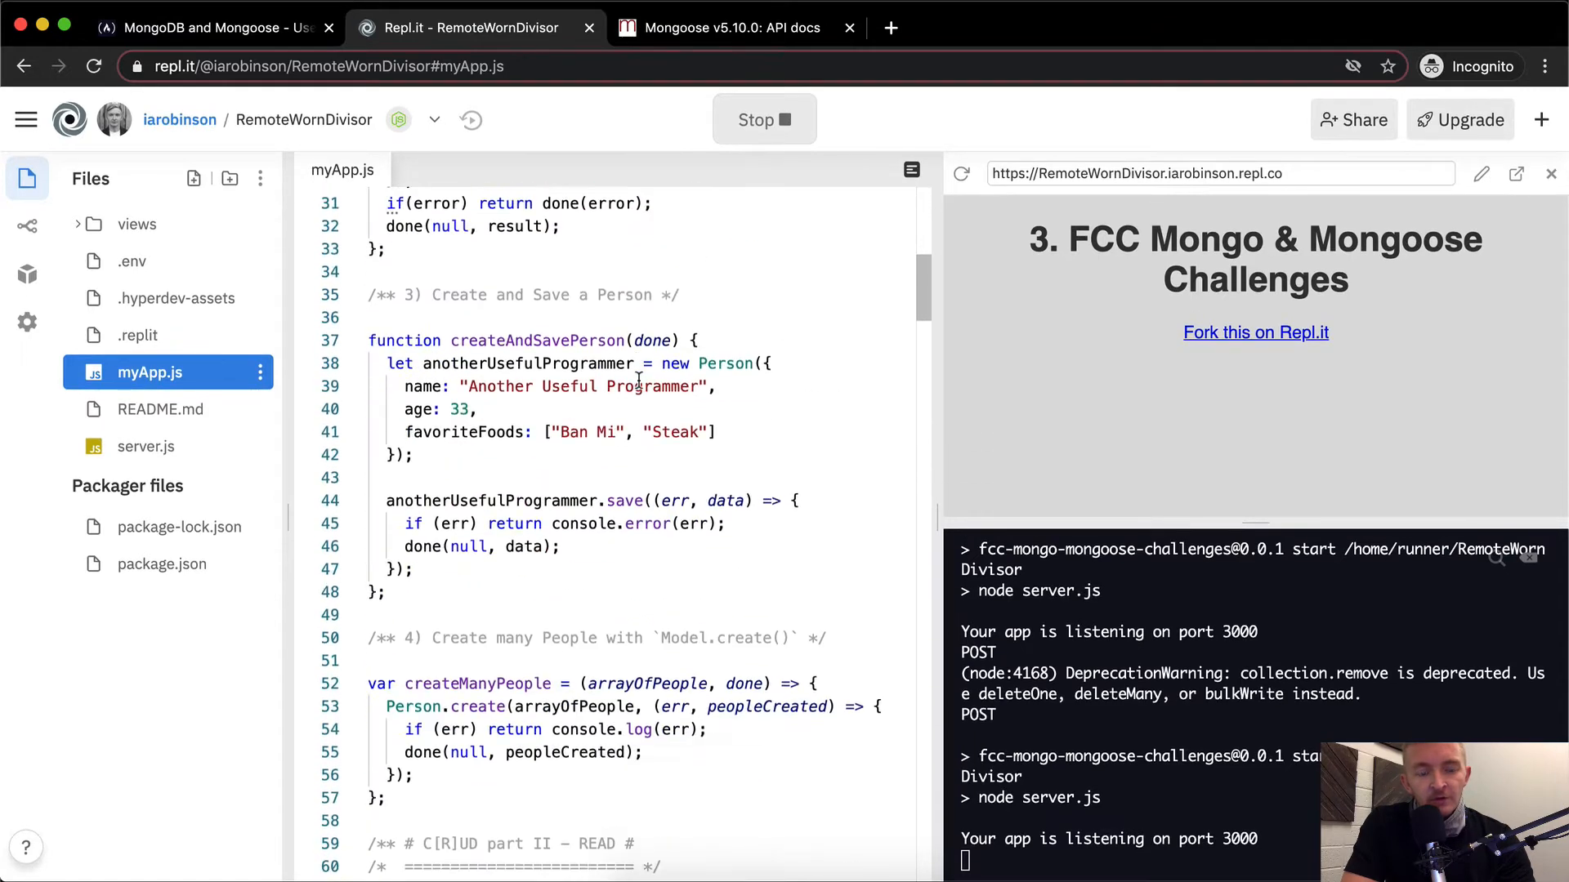
# Return to freeCodeCamp to read the findOne() instructions about finding a person by favourite food
pyautogui.click(210, 27)
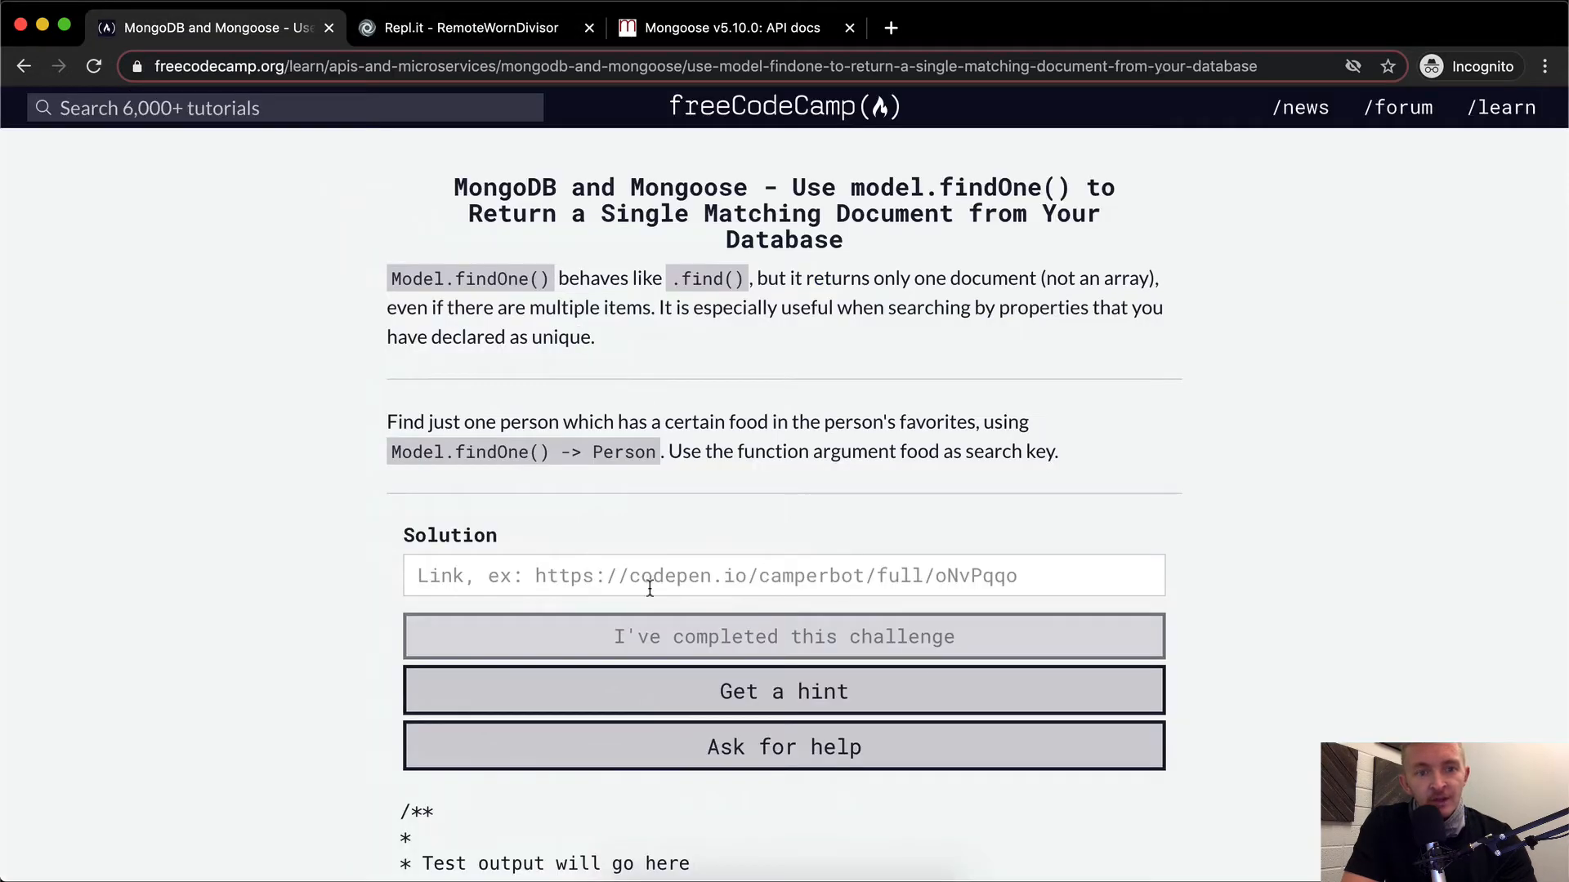
pyautogui.moveTo(690, 303)
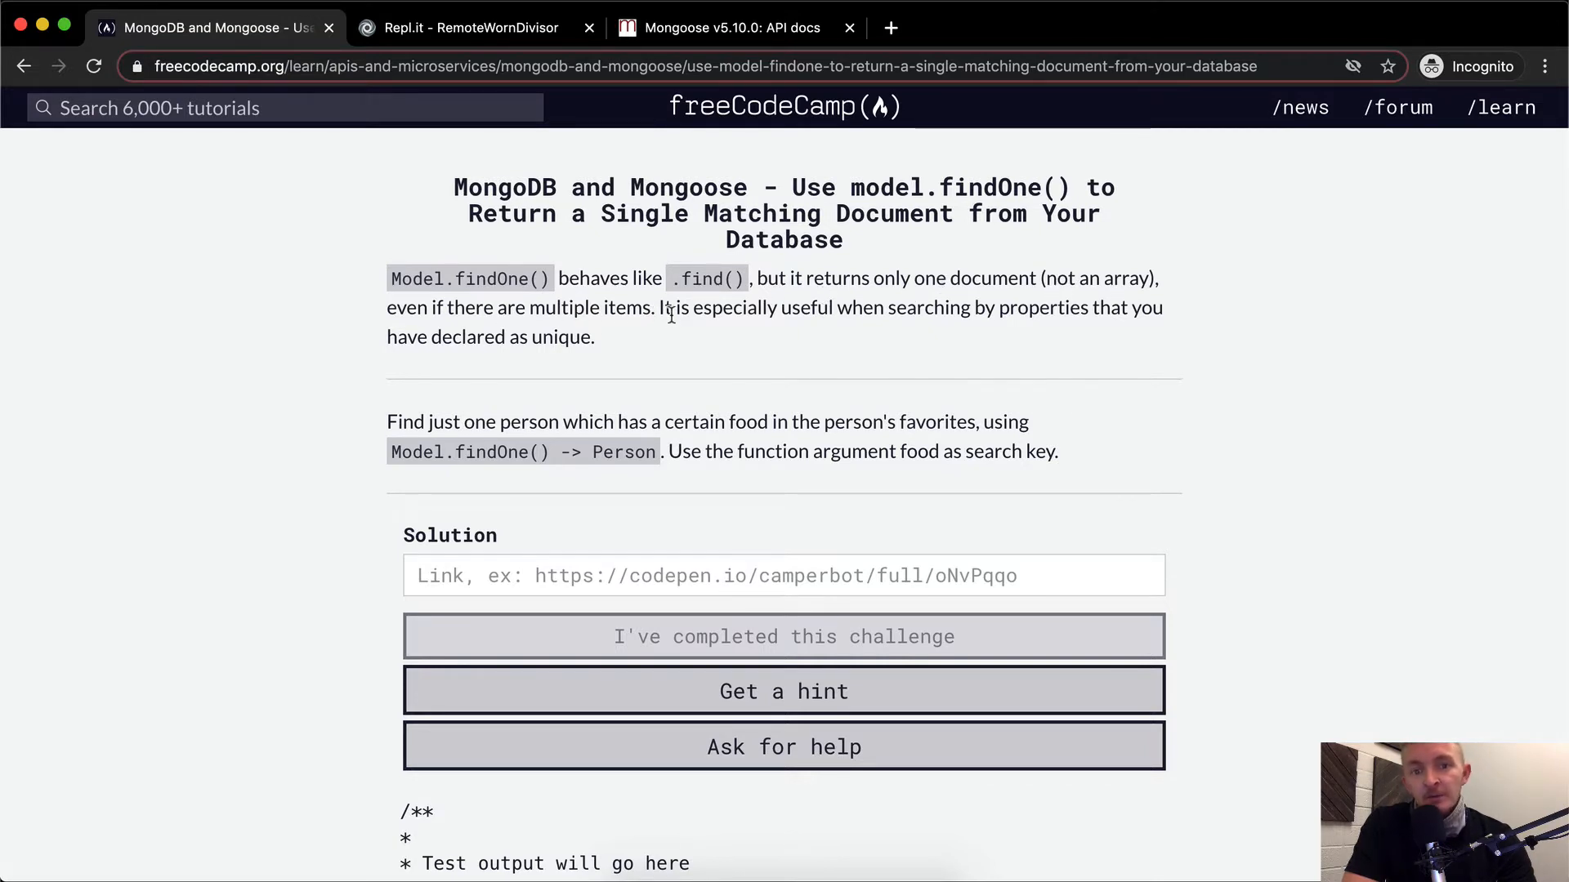
pyautogui.moveTo(950, 334)
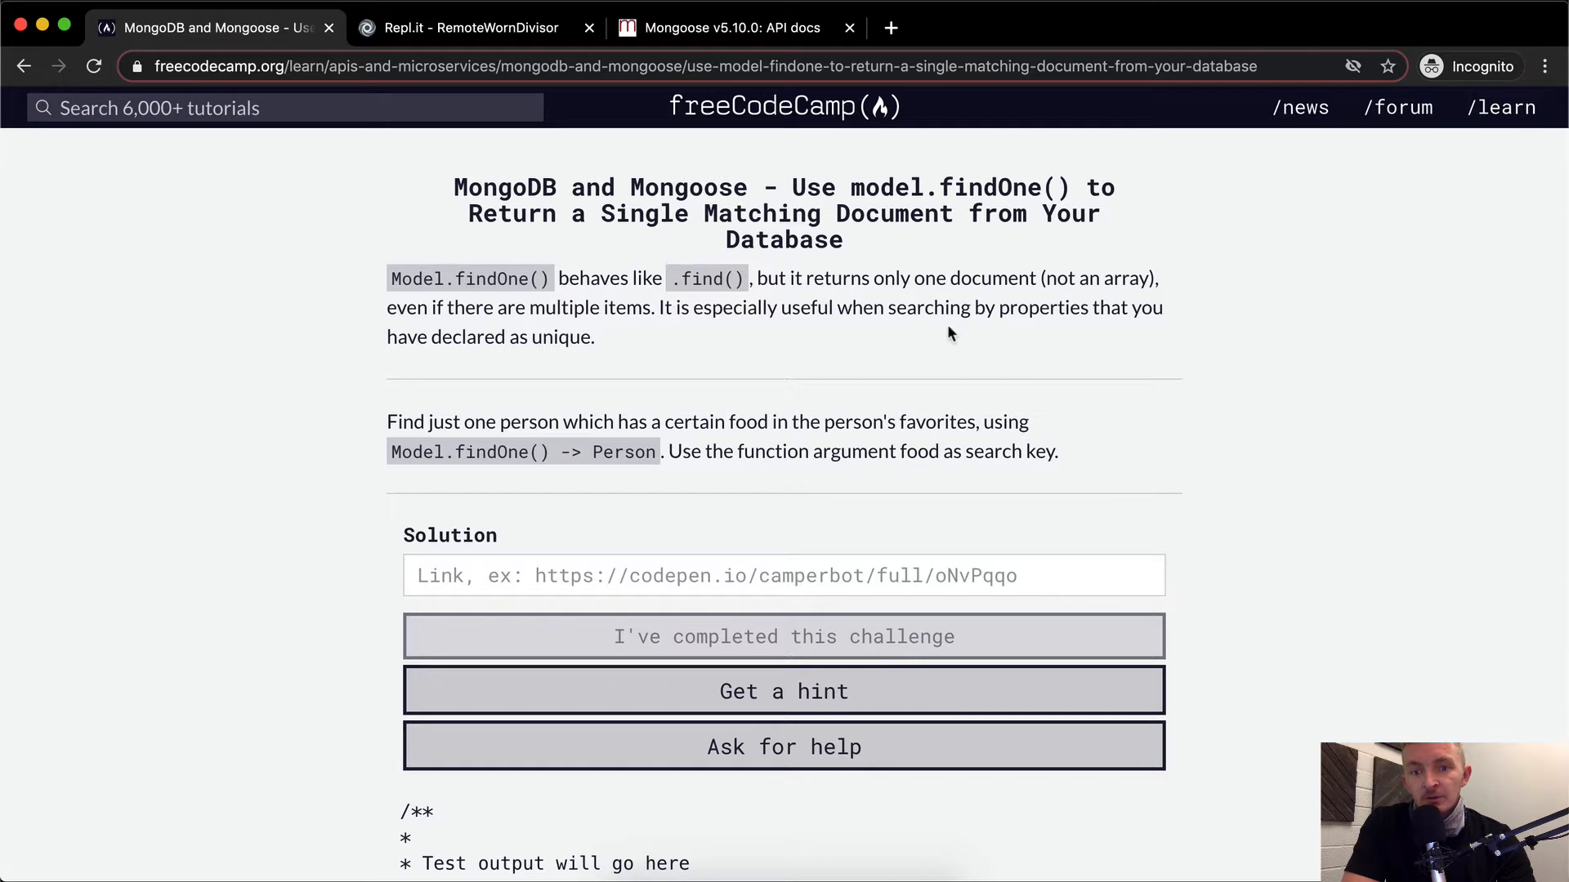
pyautogui.moveTo(578, 358)
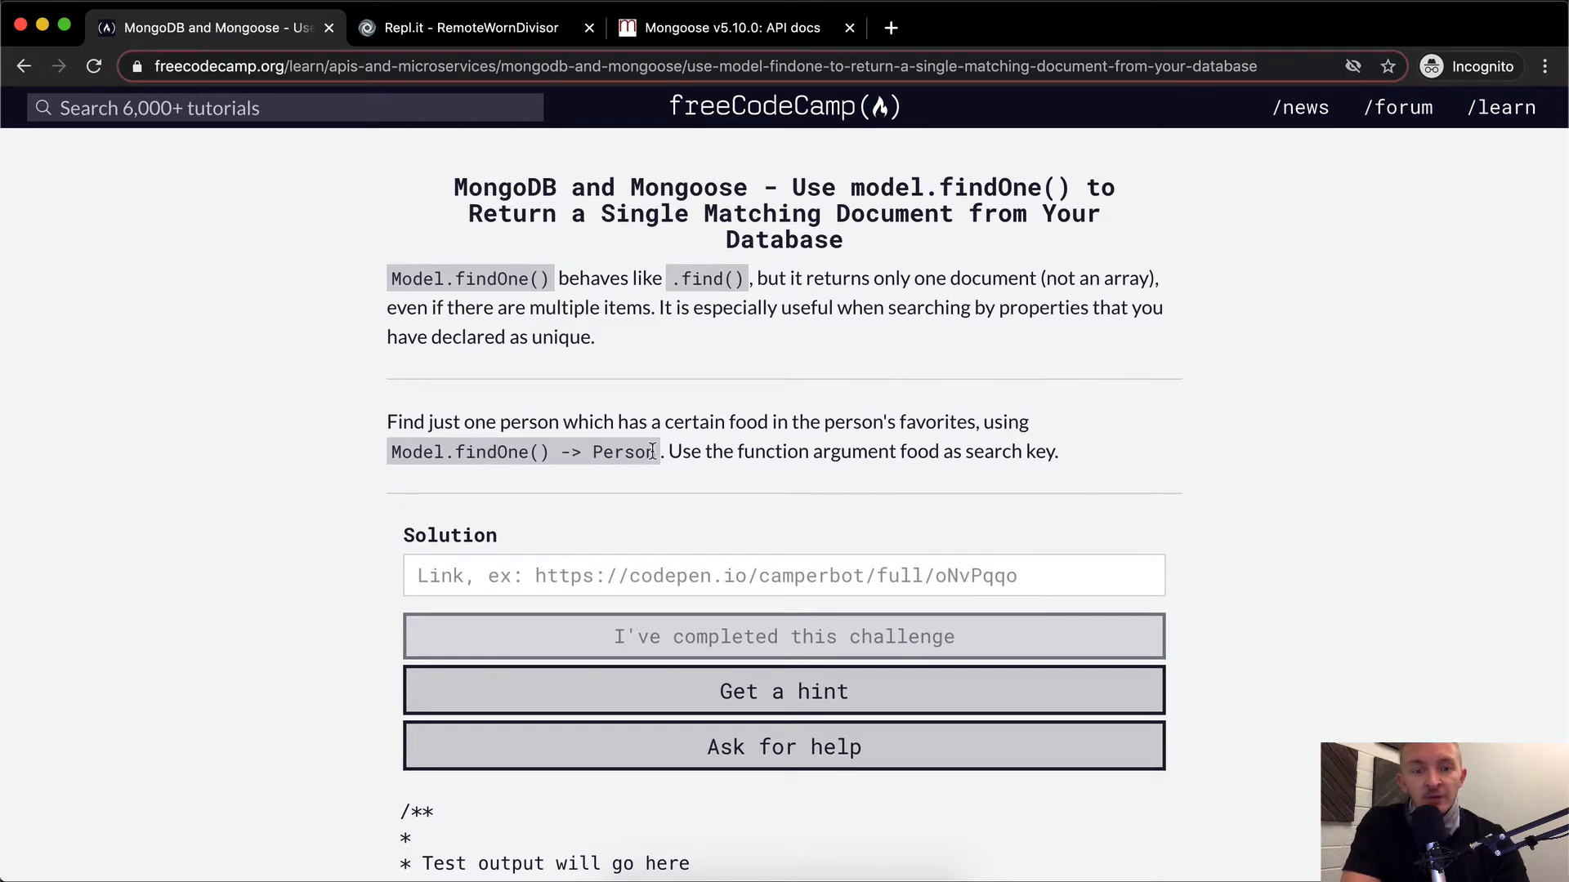
pyautogui.moveTo(723, 460)
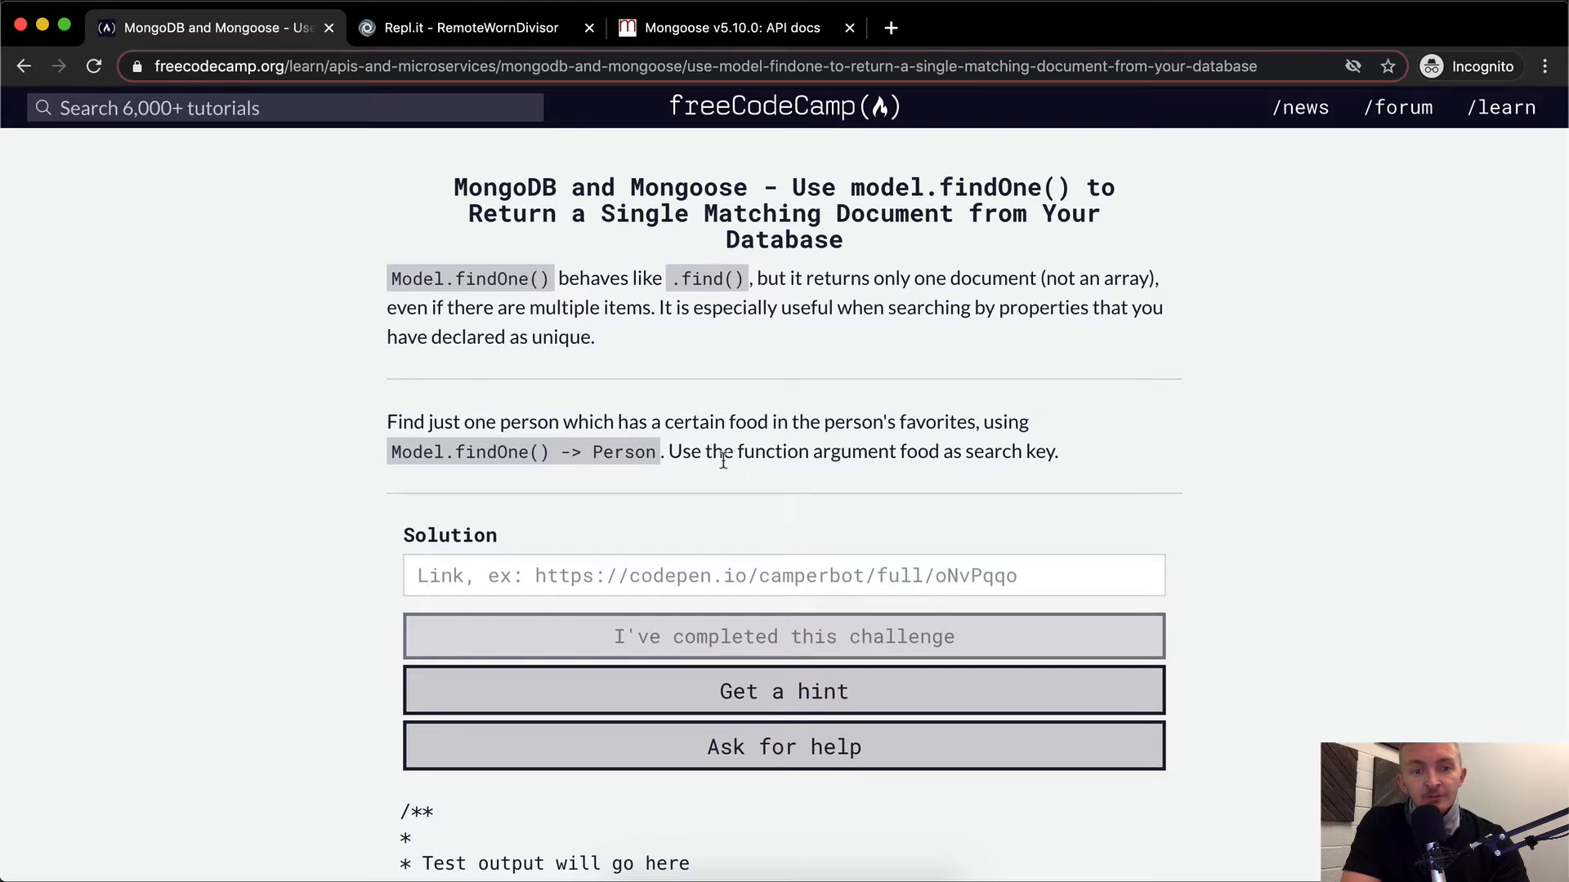
pyautogui.moveTo(908, 460)
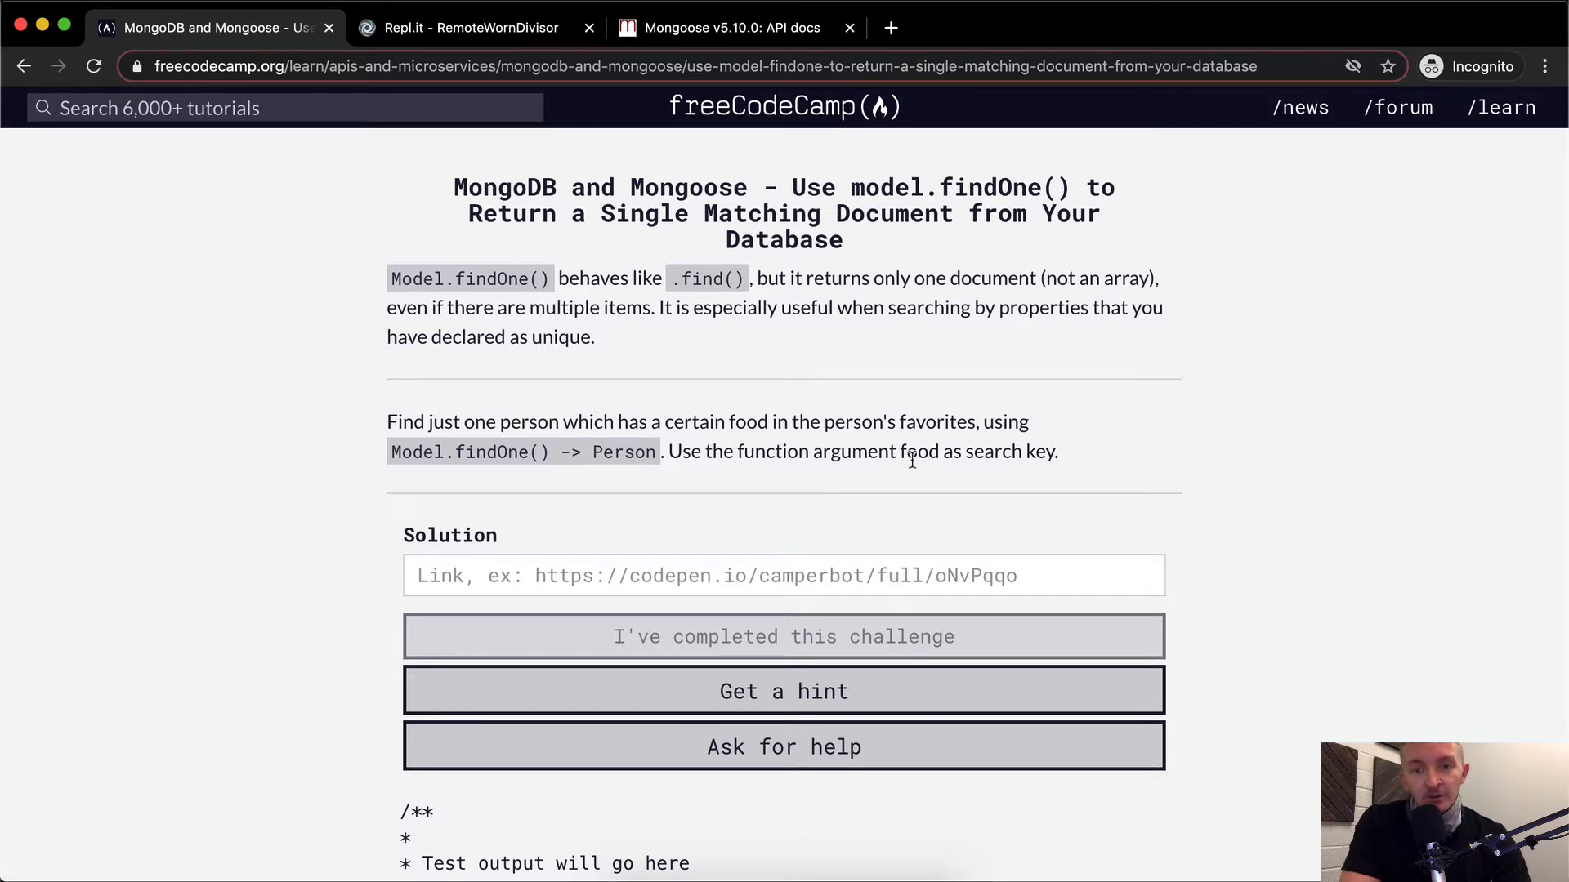
pyautogui.moveTo(1026, 449)
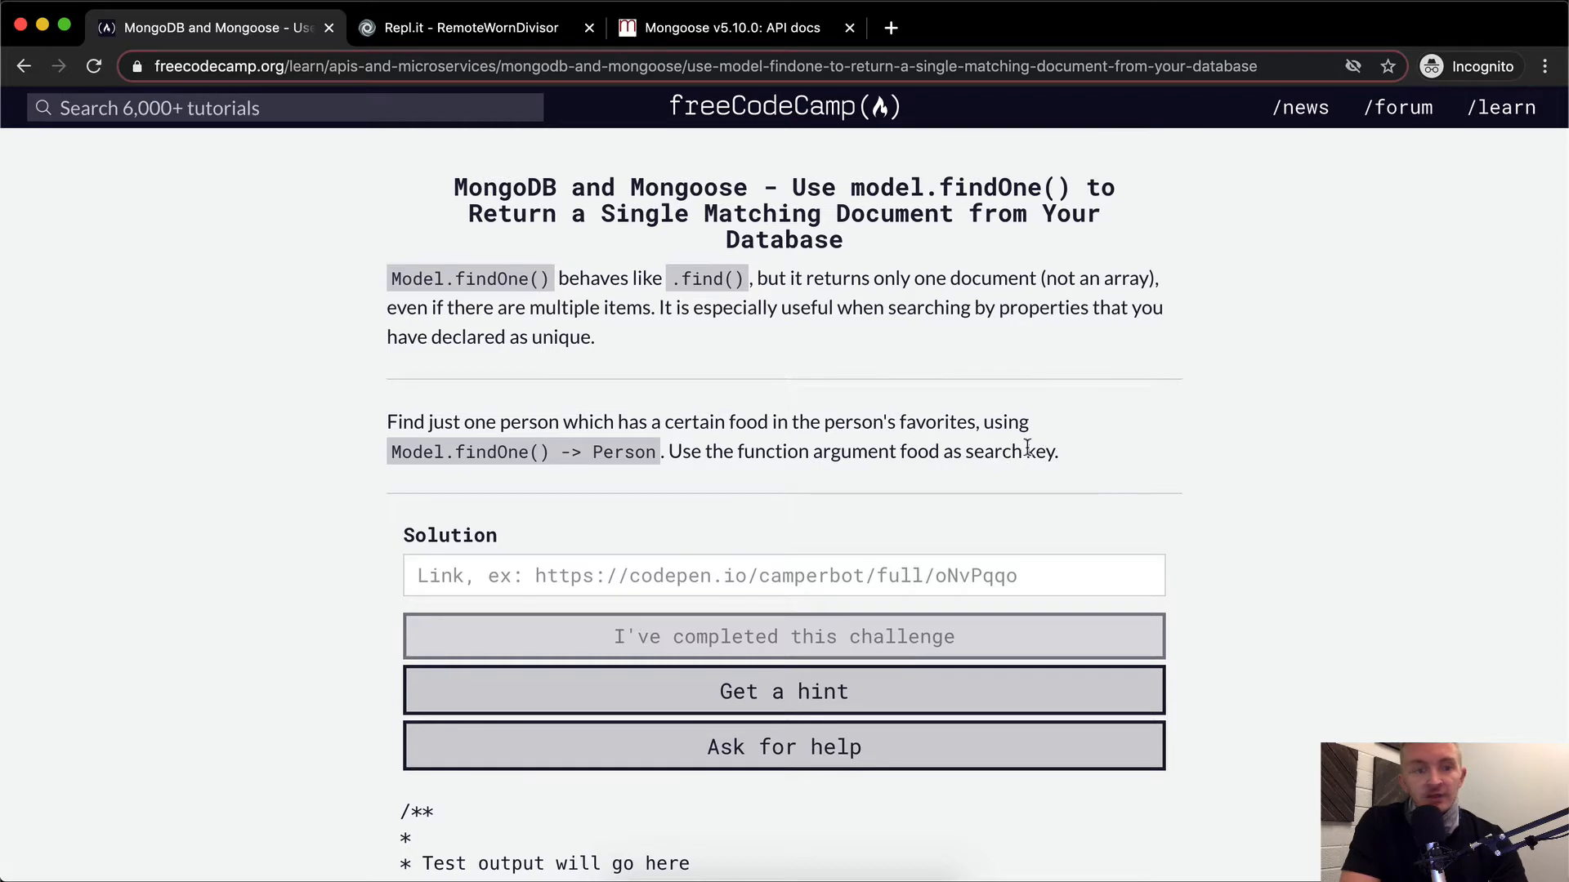
# Write Person.findOne({favoriteFoods: food}) inside findOneByFood in myApp.js
pyautogui.click(468, 27)
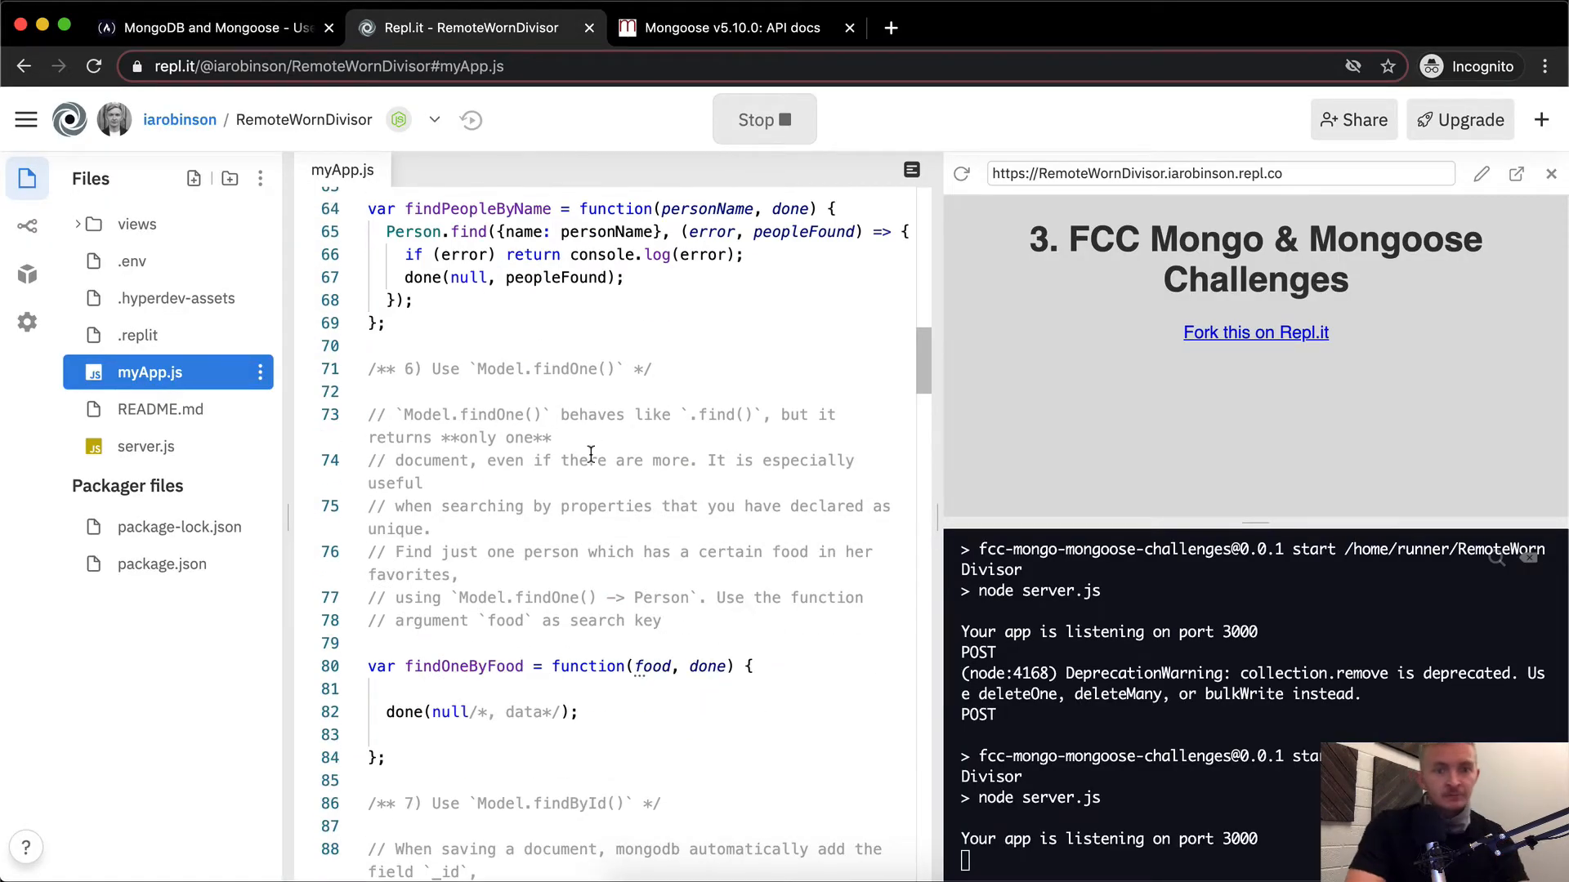
pyautogui.scroll(-3)
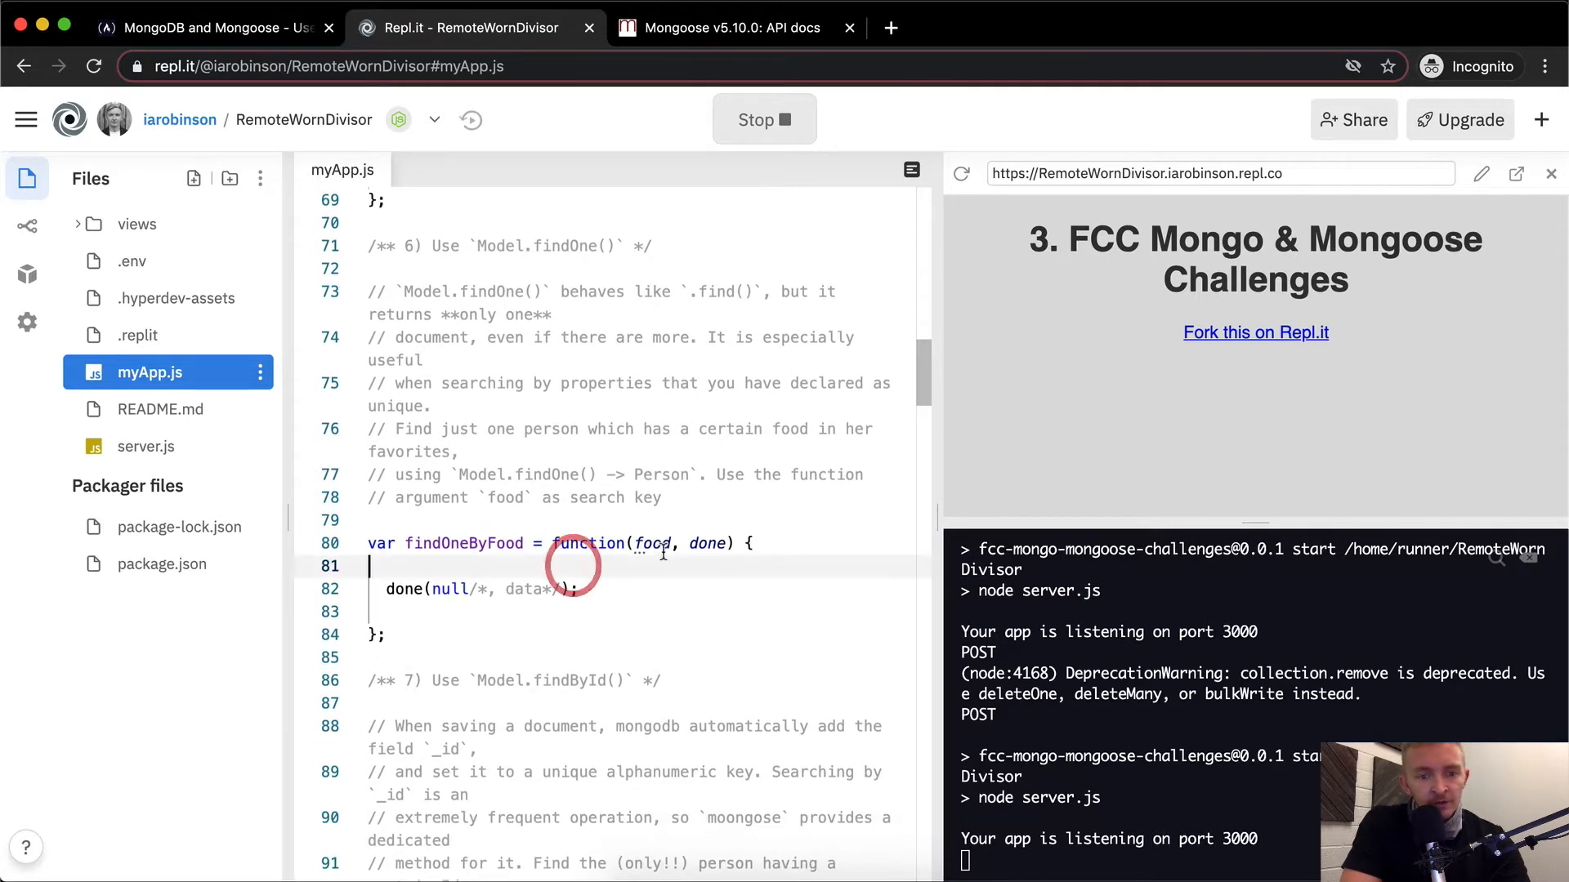
pyautogui.write('P')
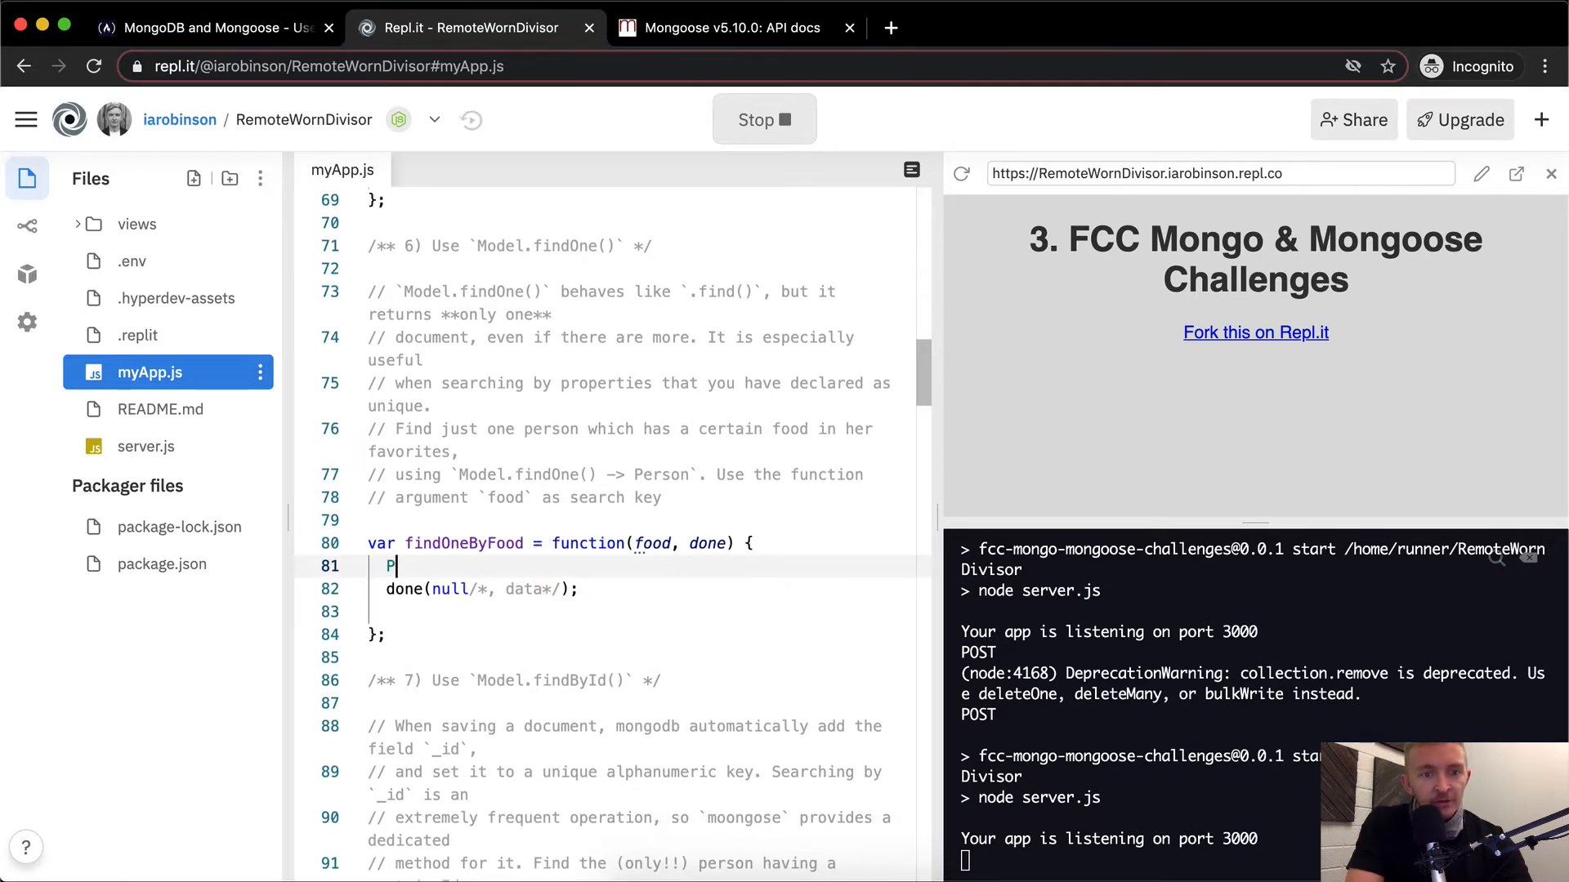
pyautogui.write('erson.fin')
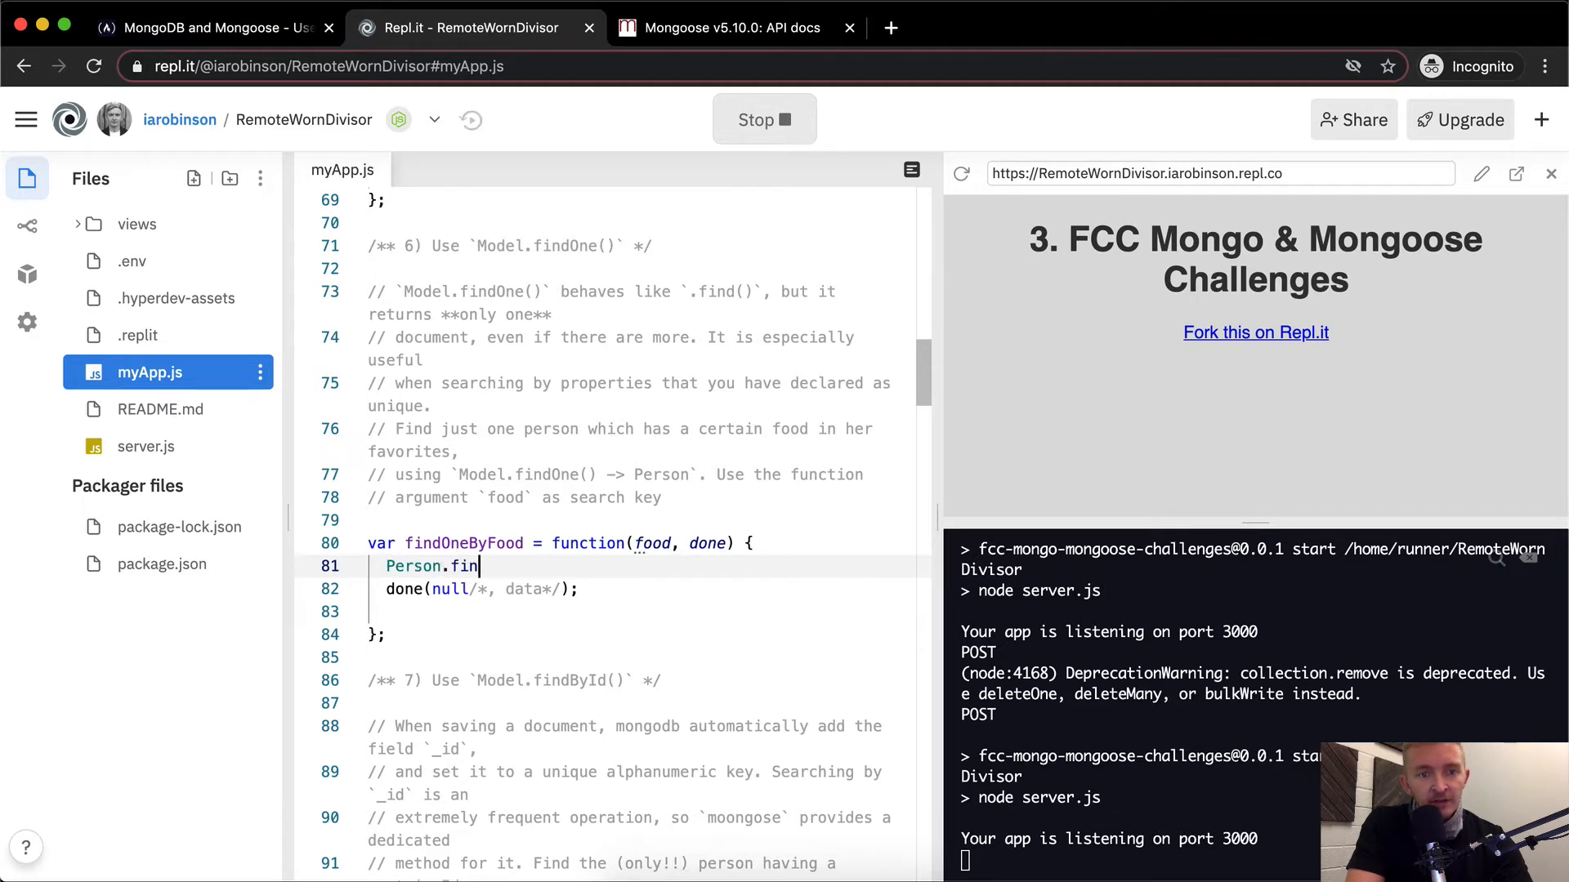
pyautogui.write('on')
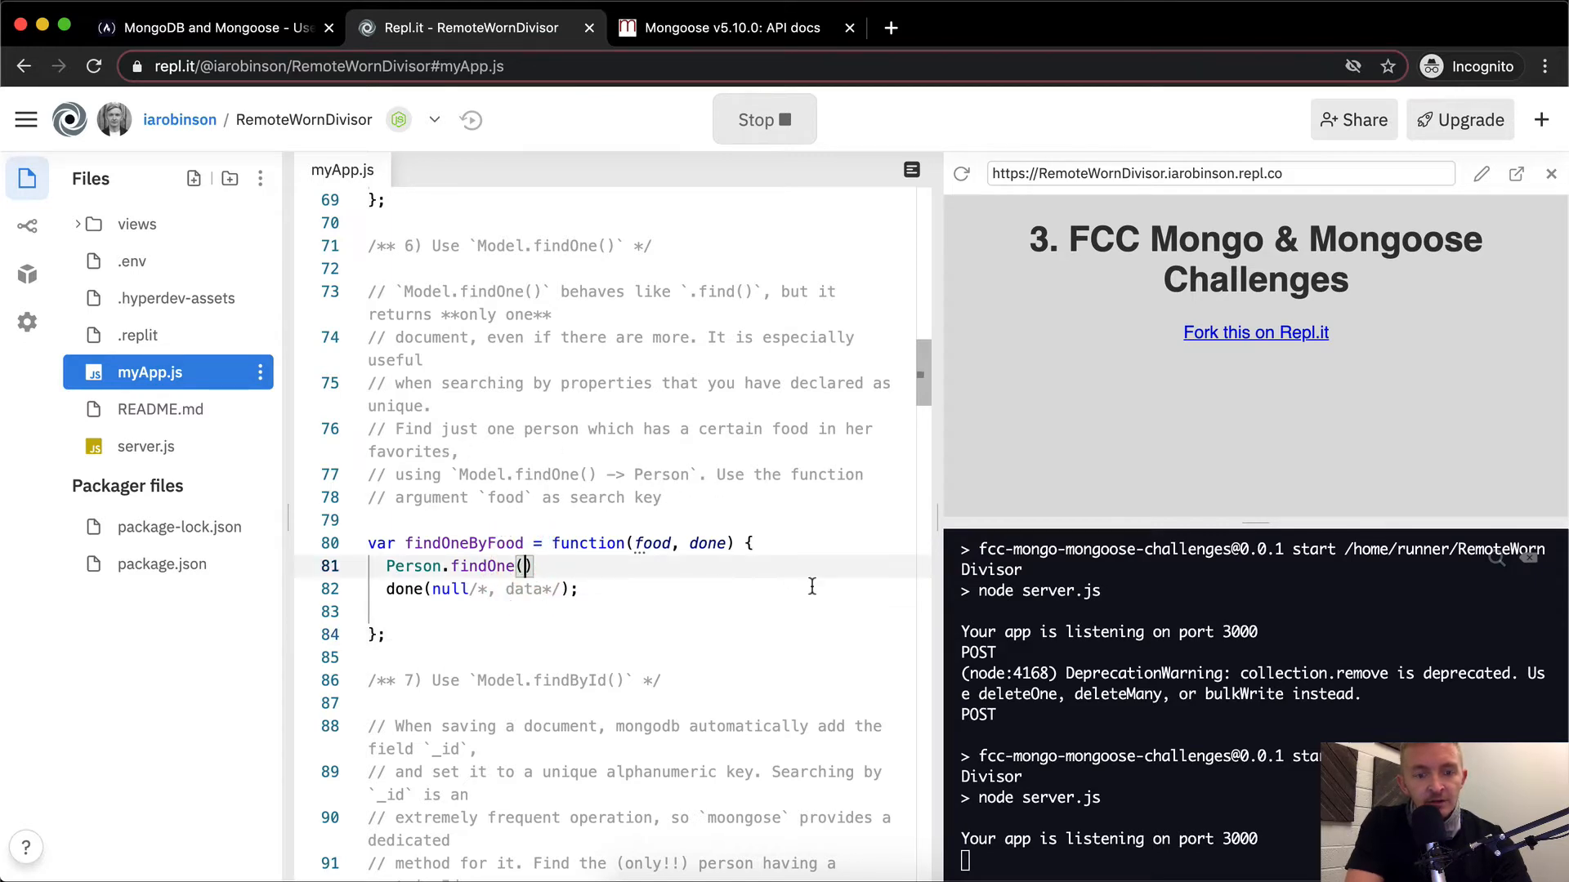
pyautogui.write('{}')
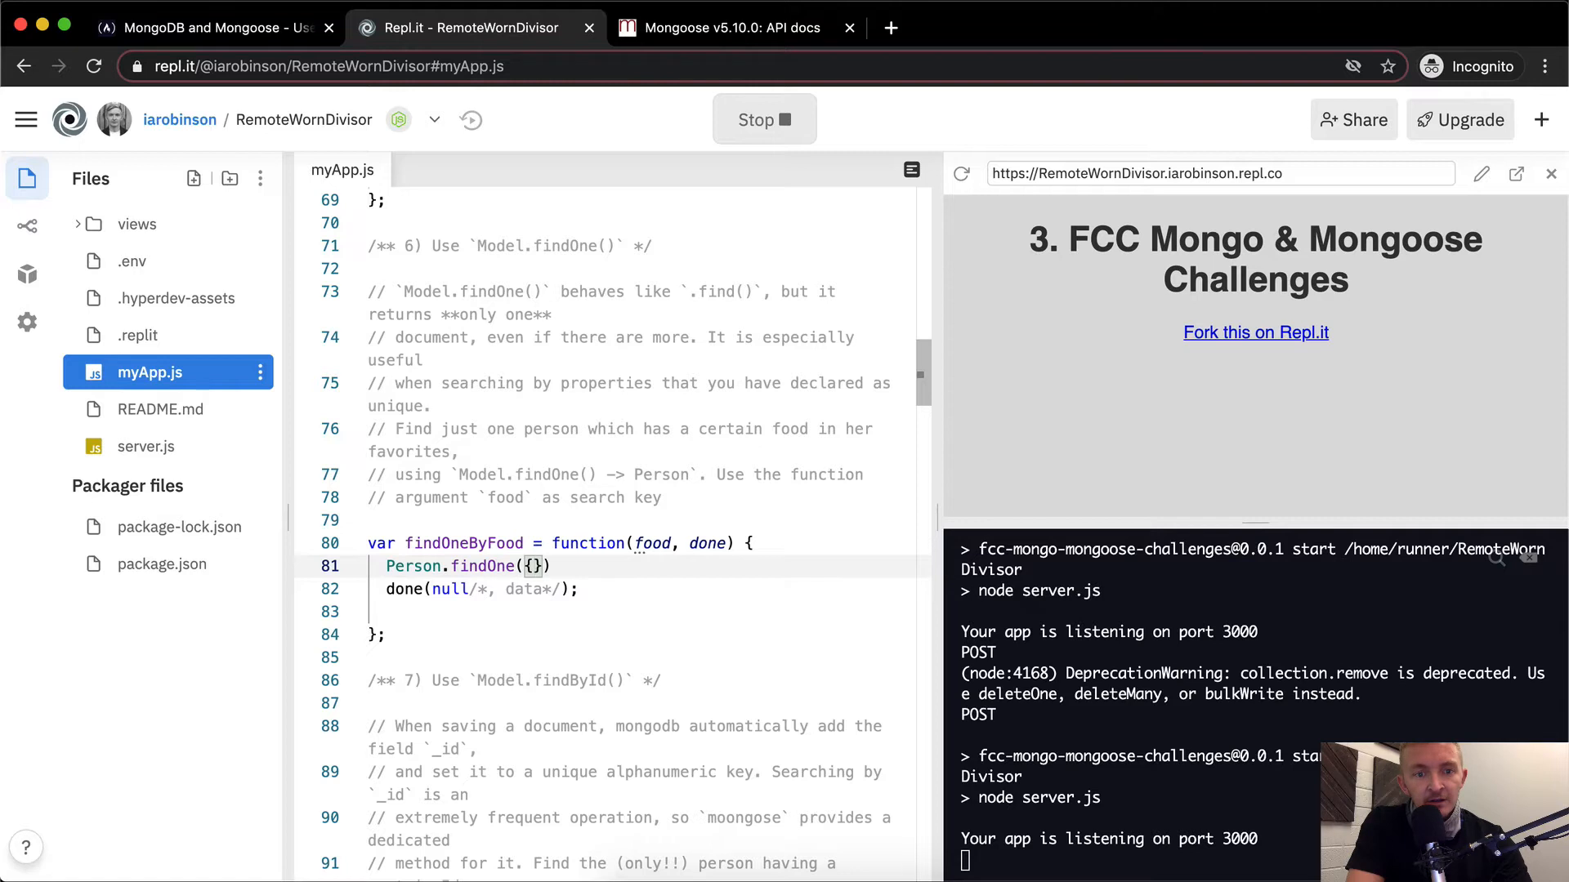
pyautogui.write('favoriteFoods')
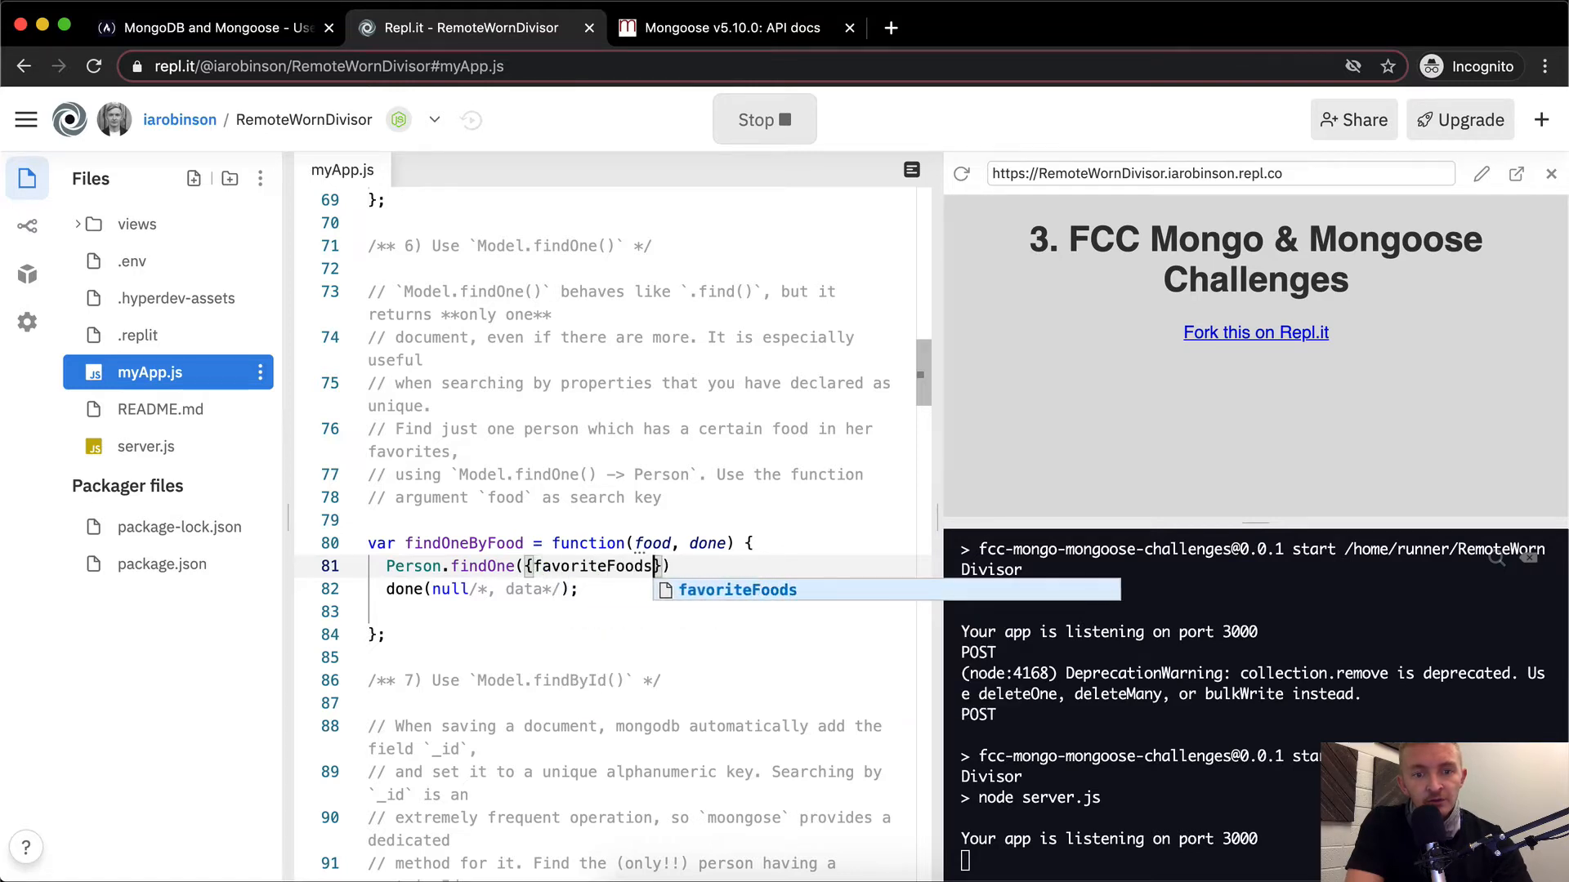
pyautogui.write(': food')
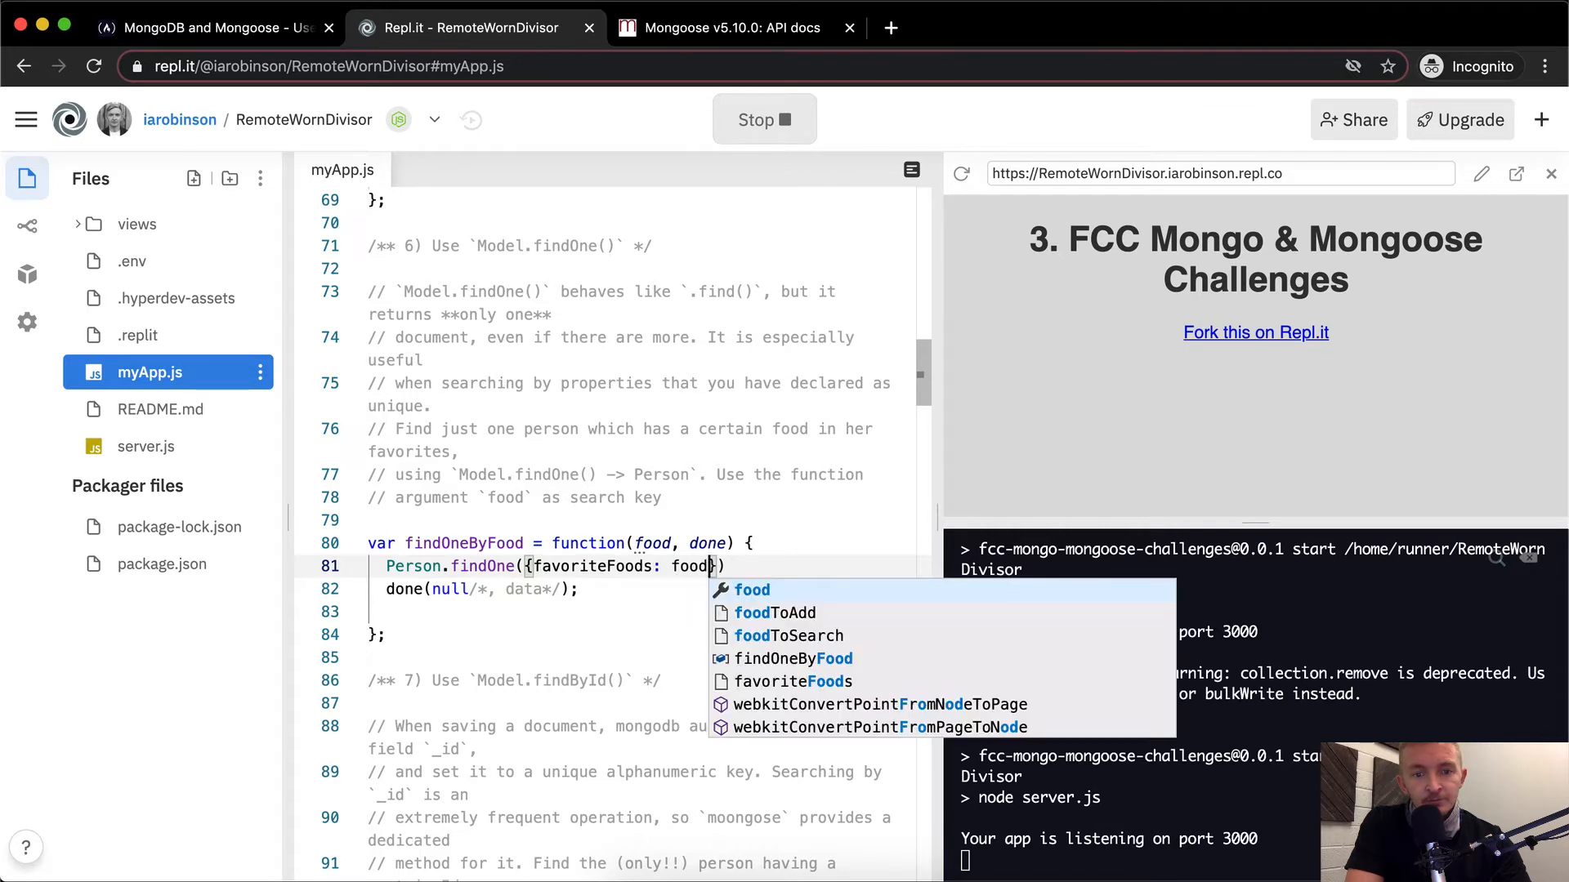
# Add a findOne callback taking error and individualFoodLover, passing individualFoodLover to done
pyautogui.write('}, fc')
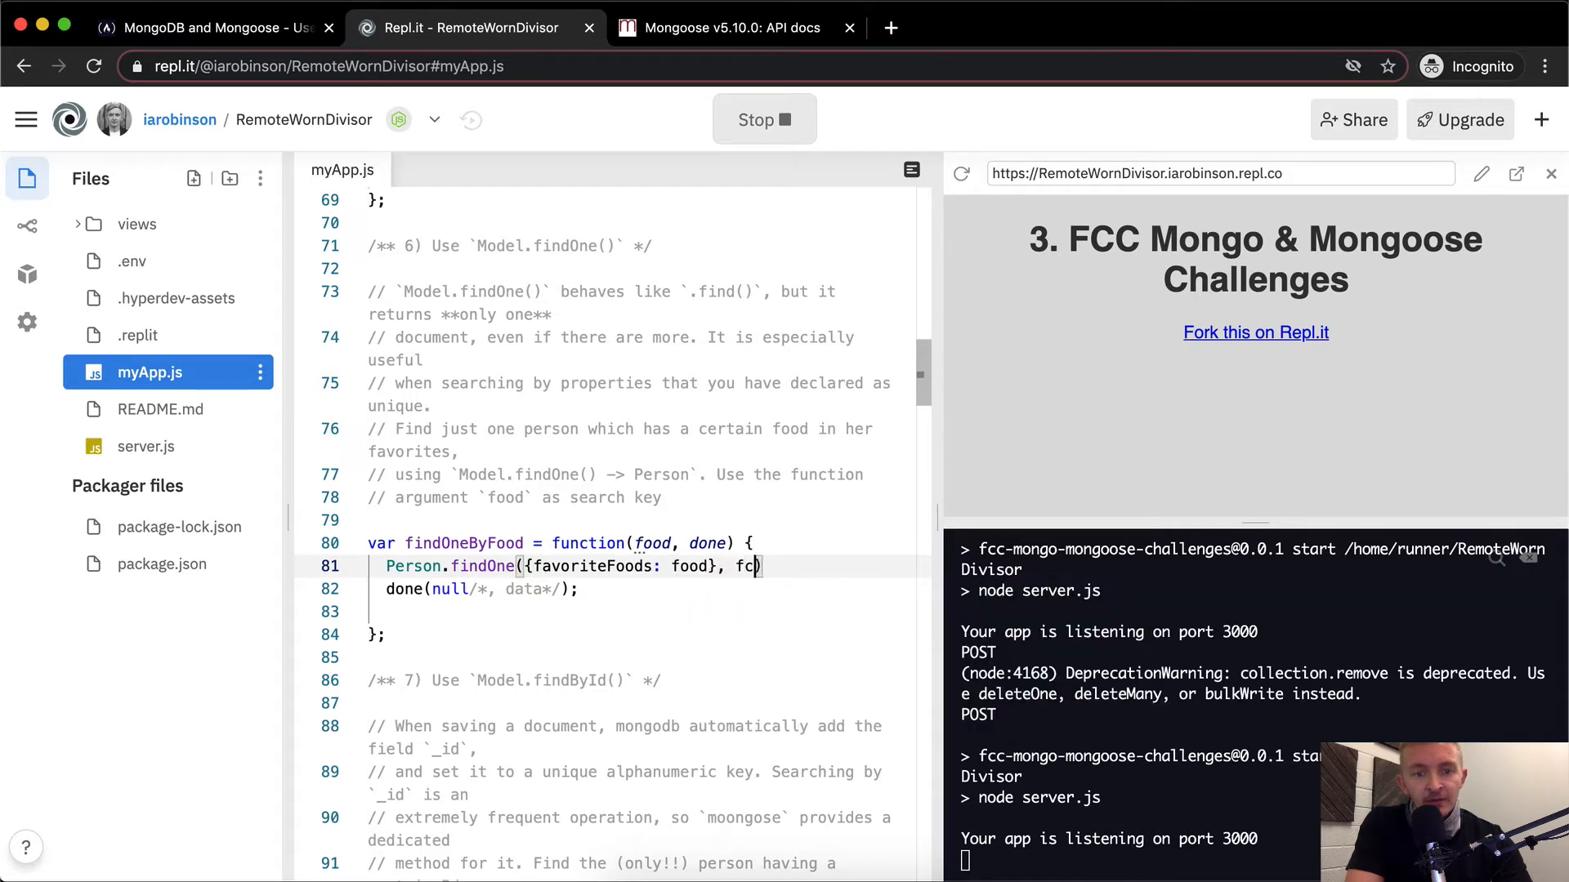
pyautogui.write('unc')
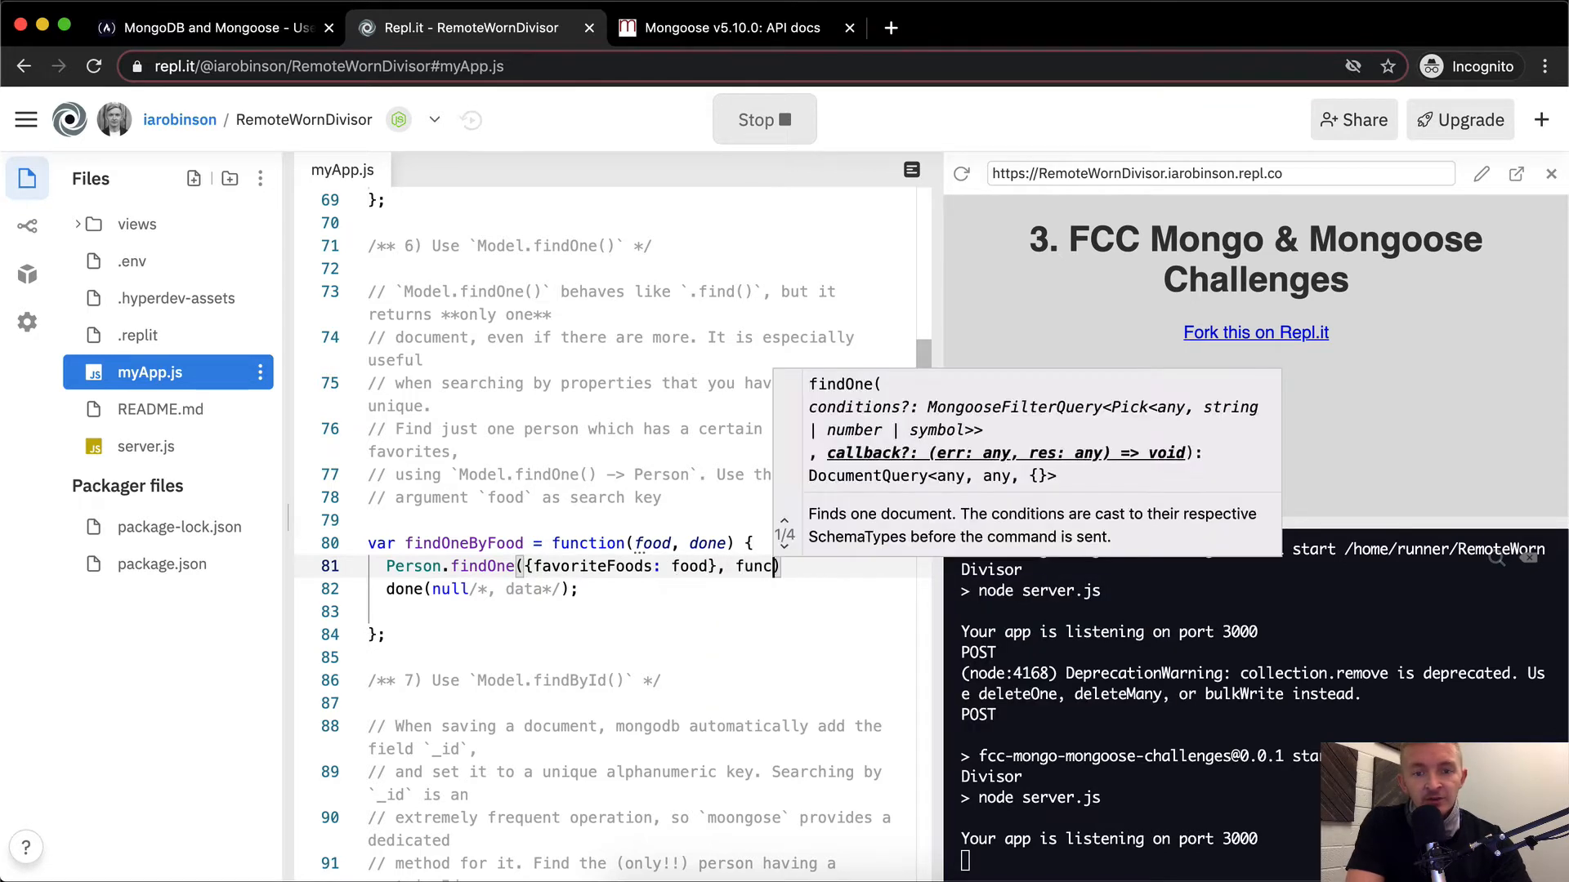
pyautogui.write('n(')
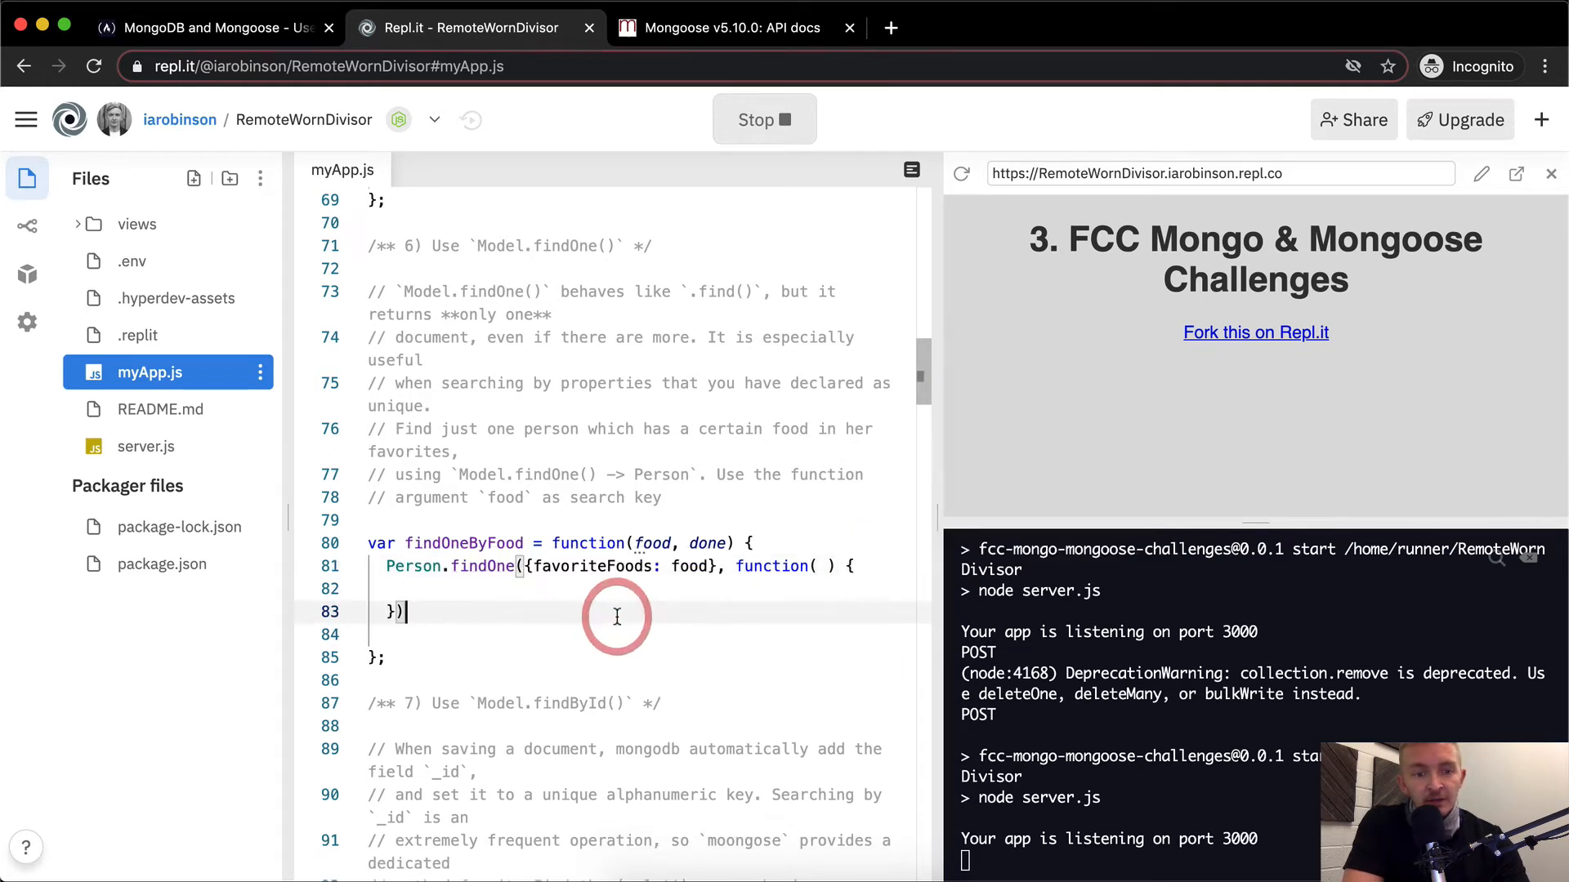
pyautogui.write('done(null/*, data*/);')
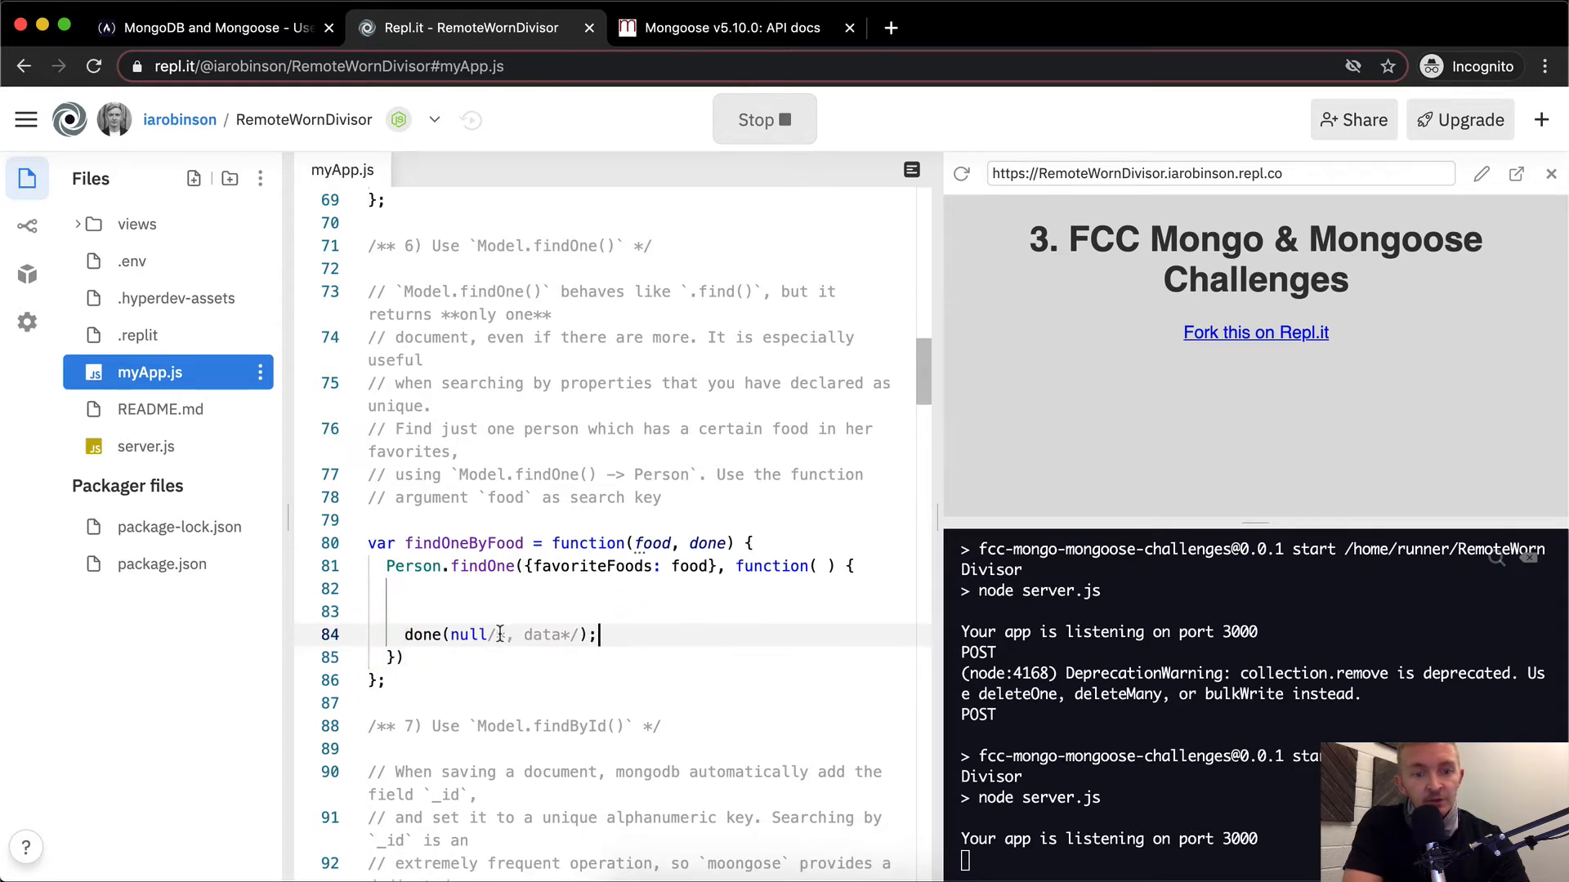
pyautogui.write('e')
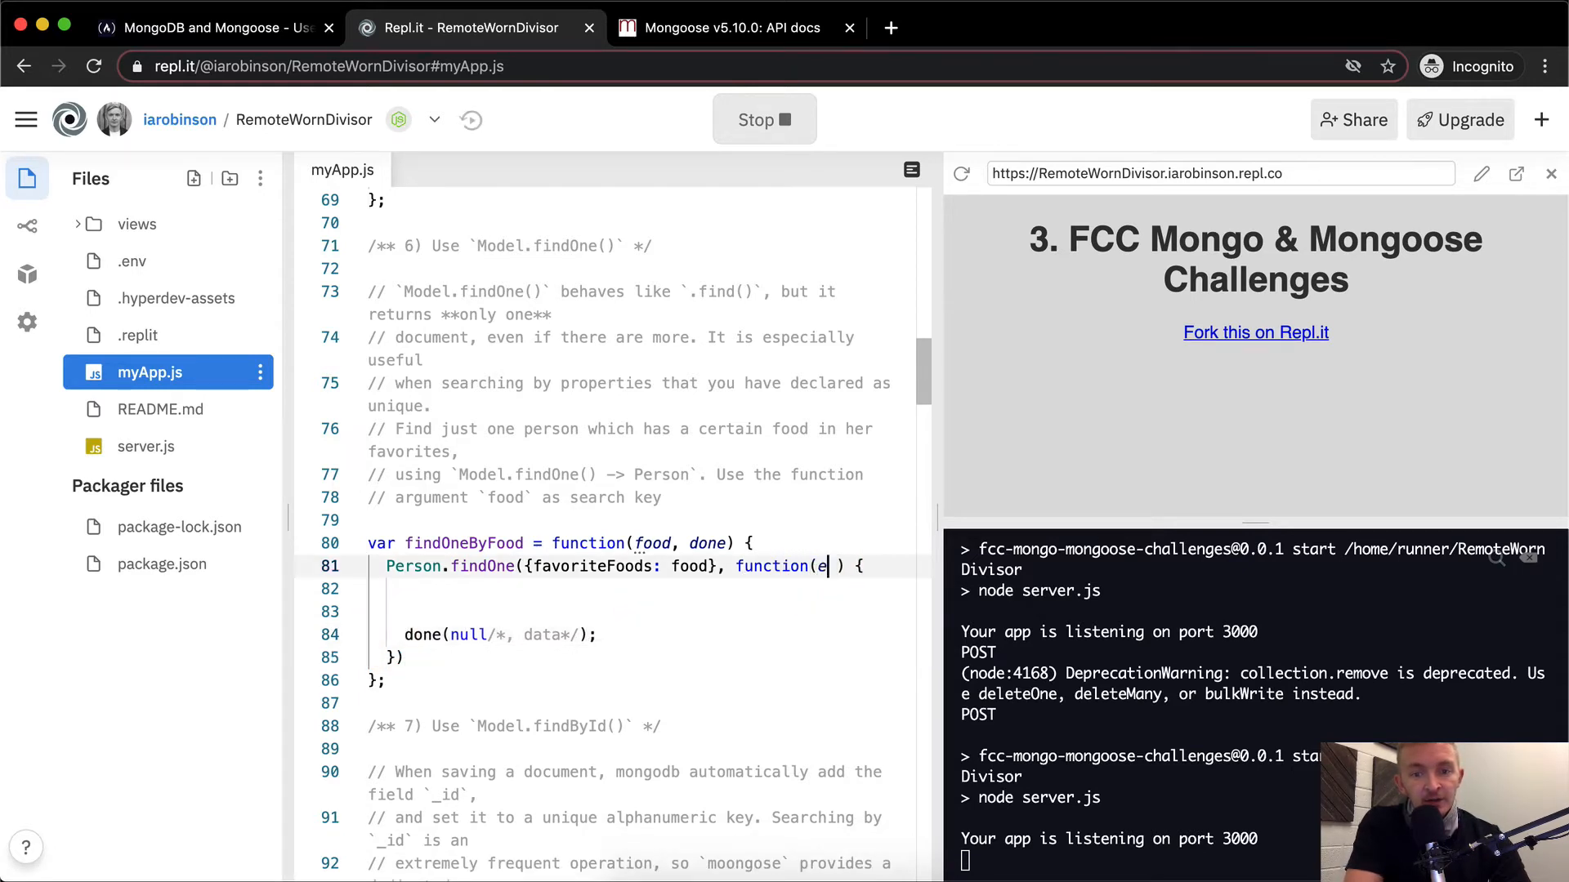
pyautogui.write('rror,')
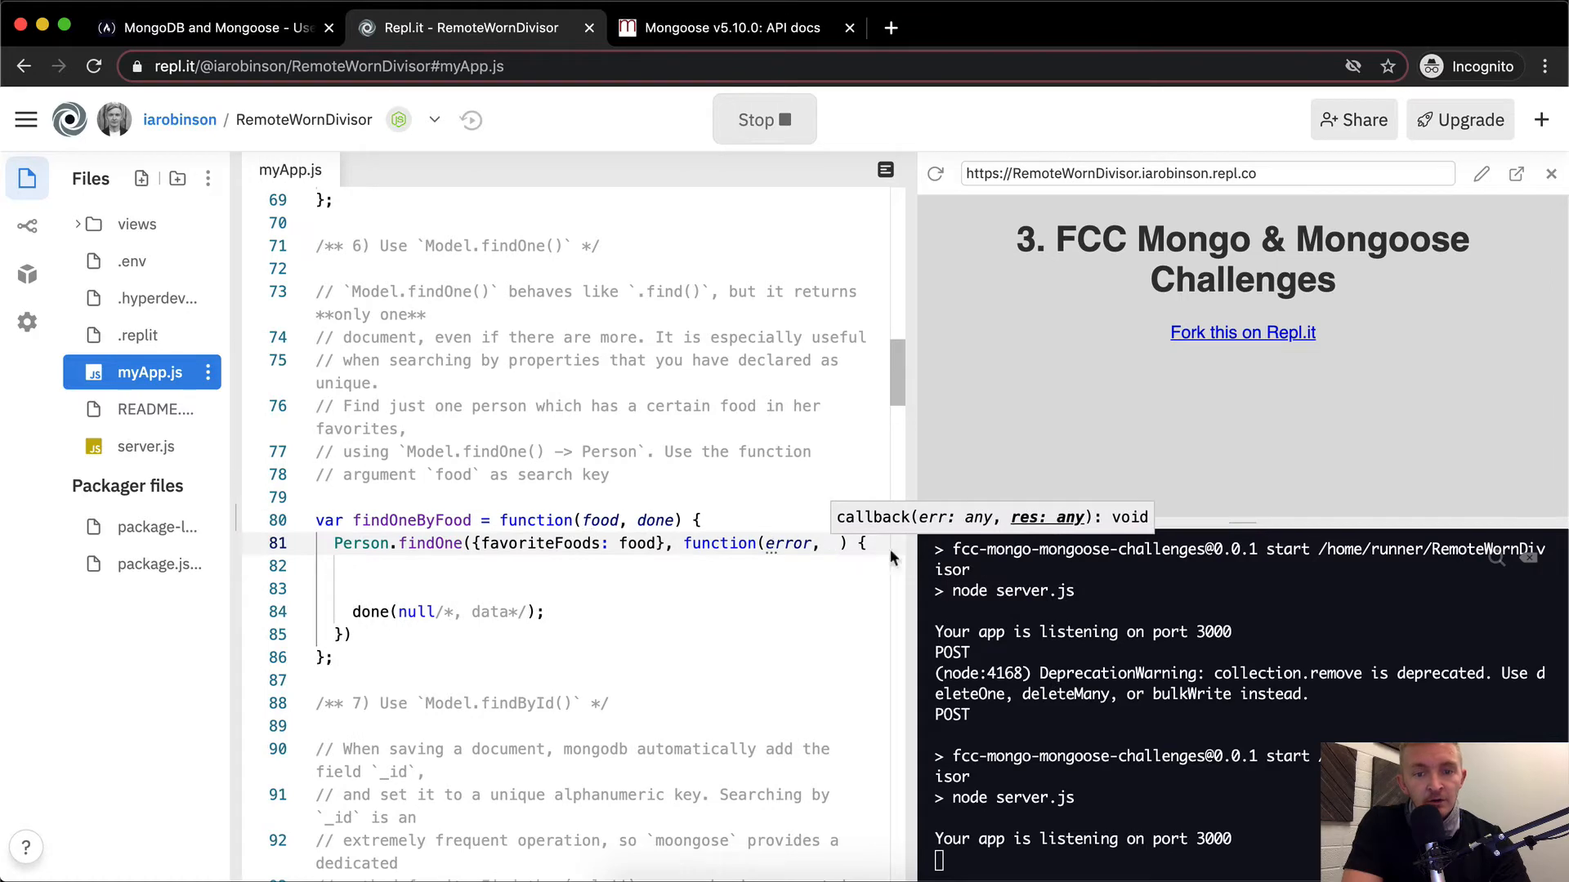
pyautogui.write('food')
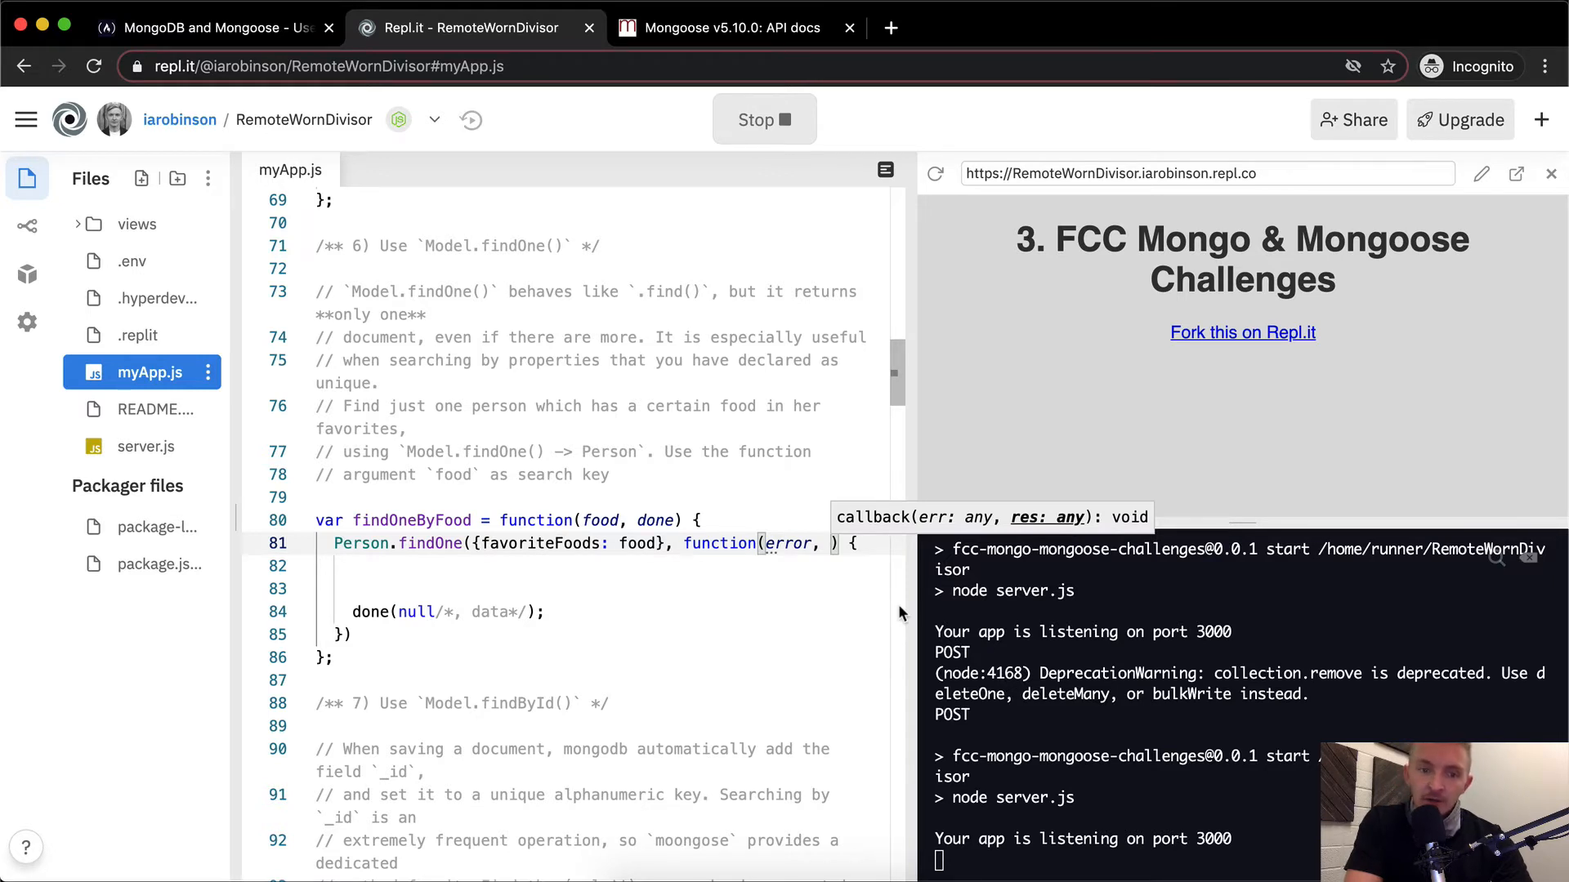
pyautogui.write('individualFoodLover')
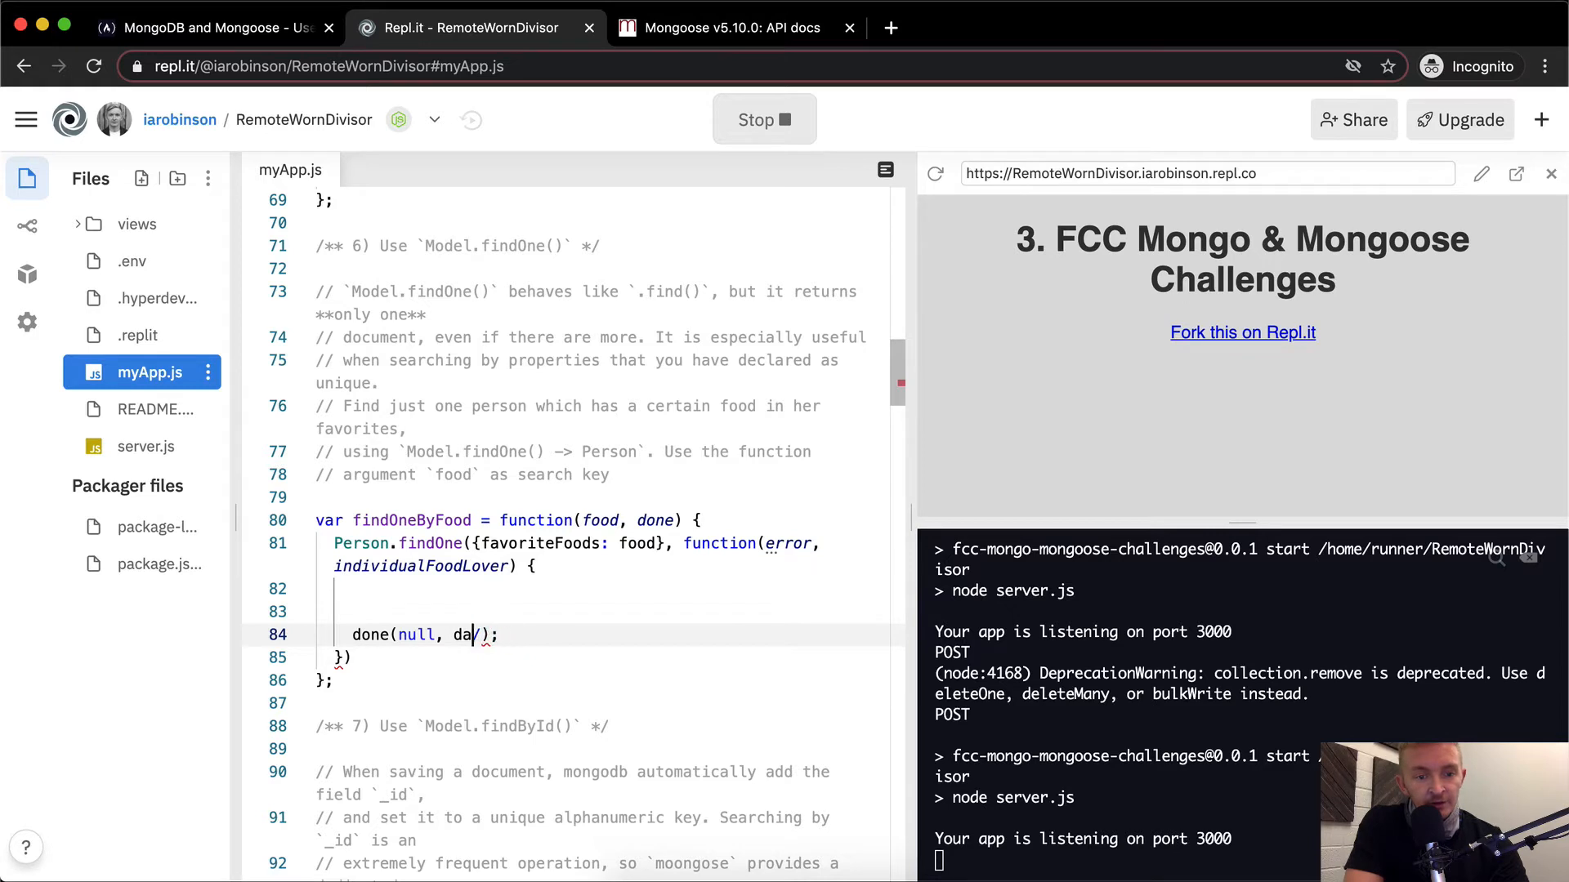
pyautogui.write('individualFoodLover')
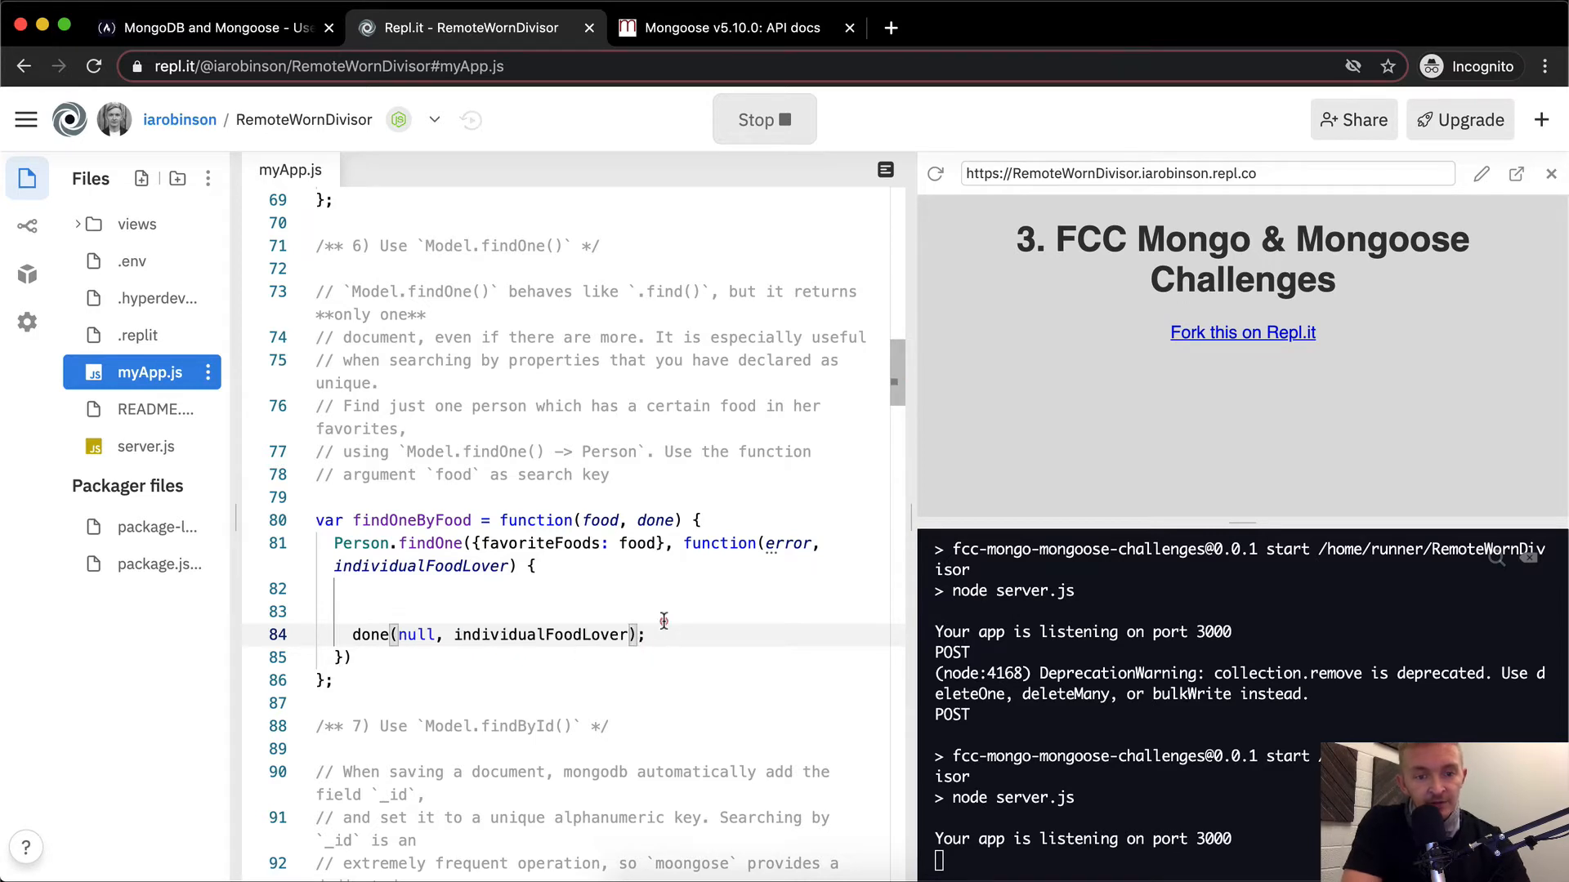
# Add 'if (error) return console.log(error);' to the callback and stop the app
pyautogui.write('if (')
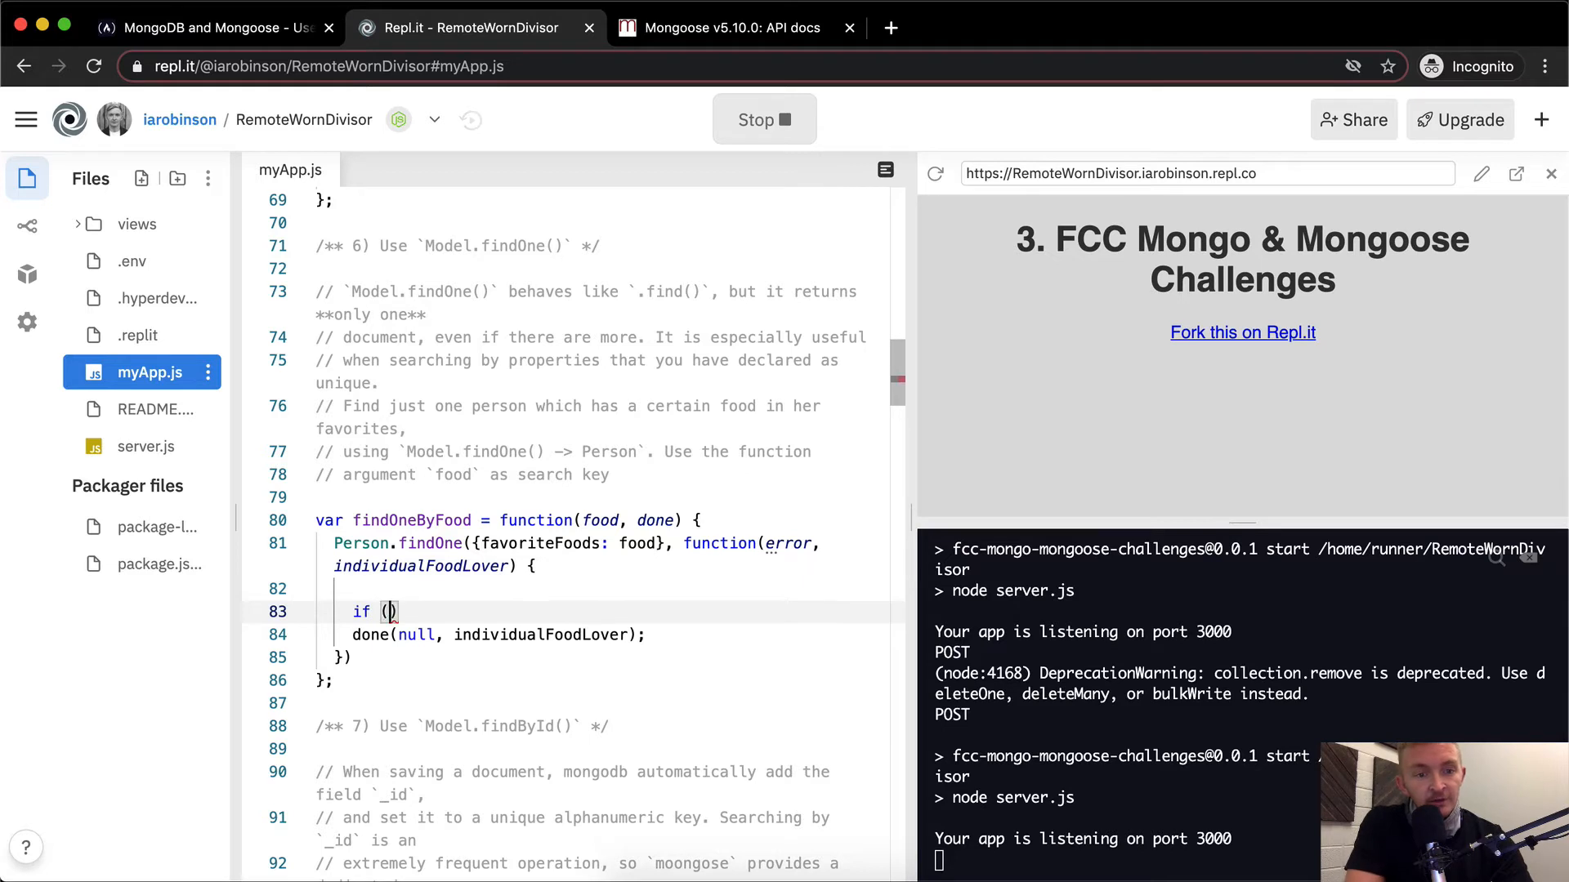
pyautogui.write('error')
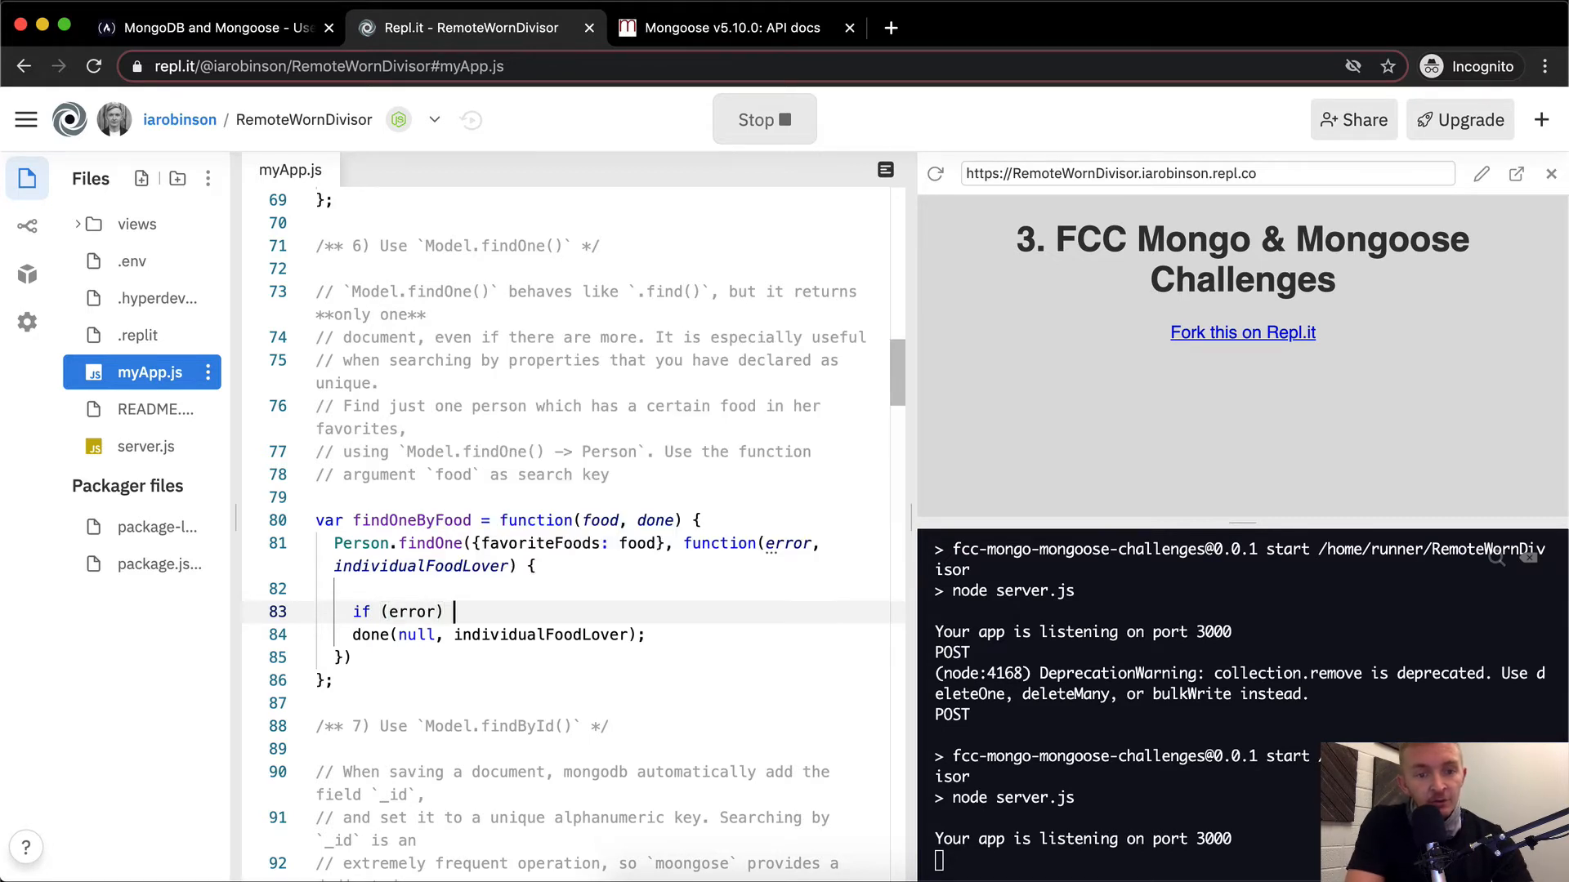
pyautogui.write('return conso')
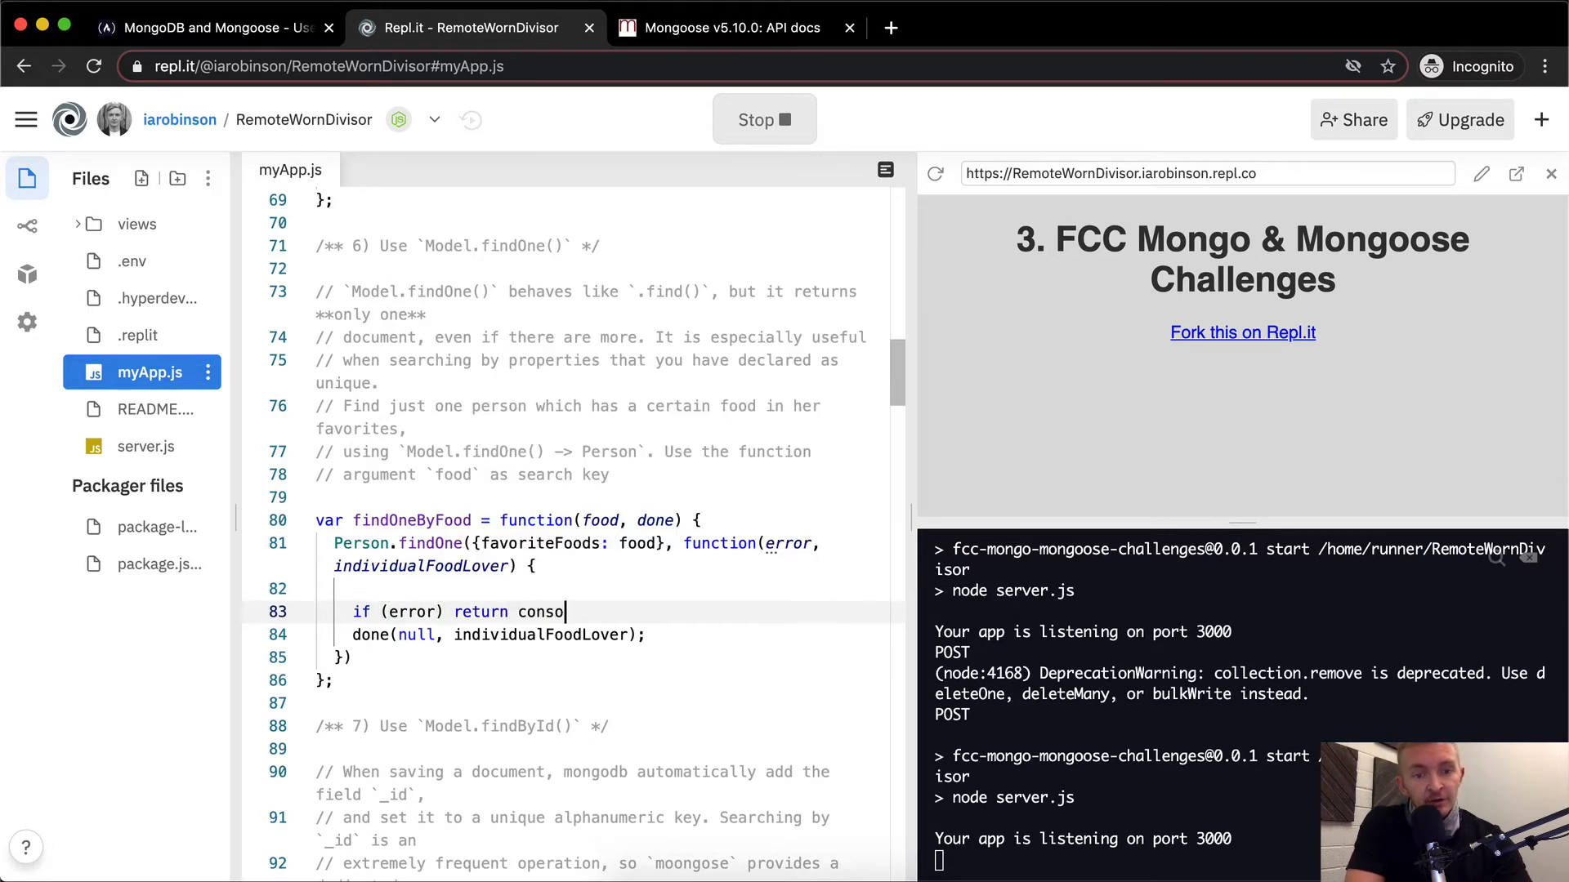
pyautogui.write('le.log(error);')
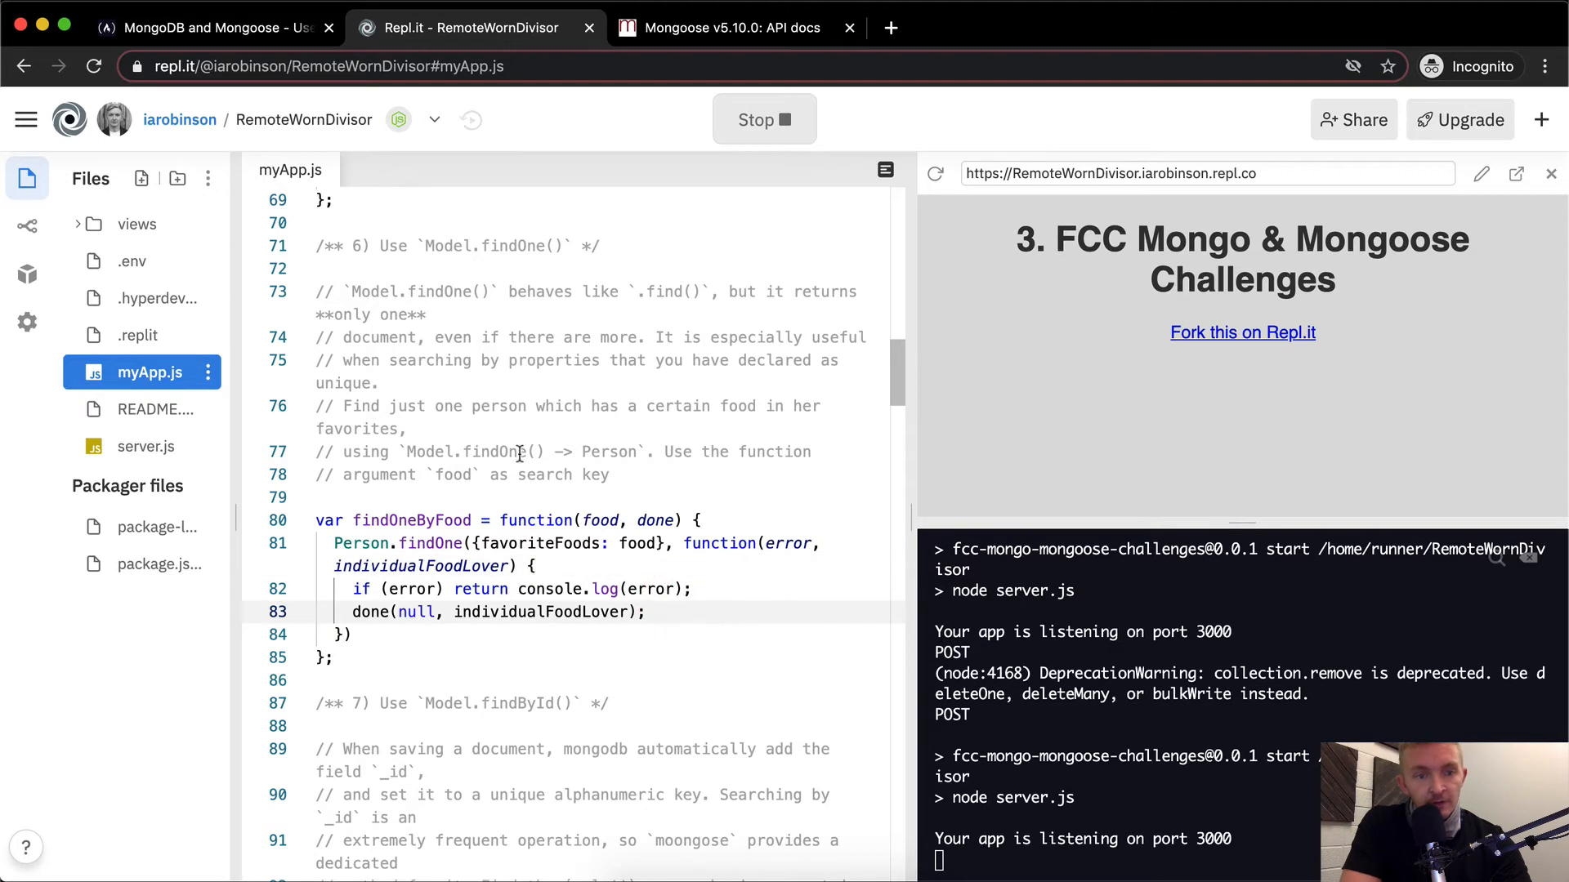
pyautogui.click(763, 120)
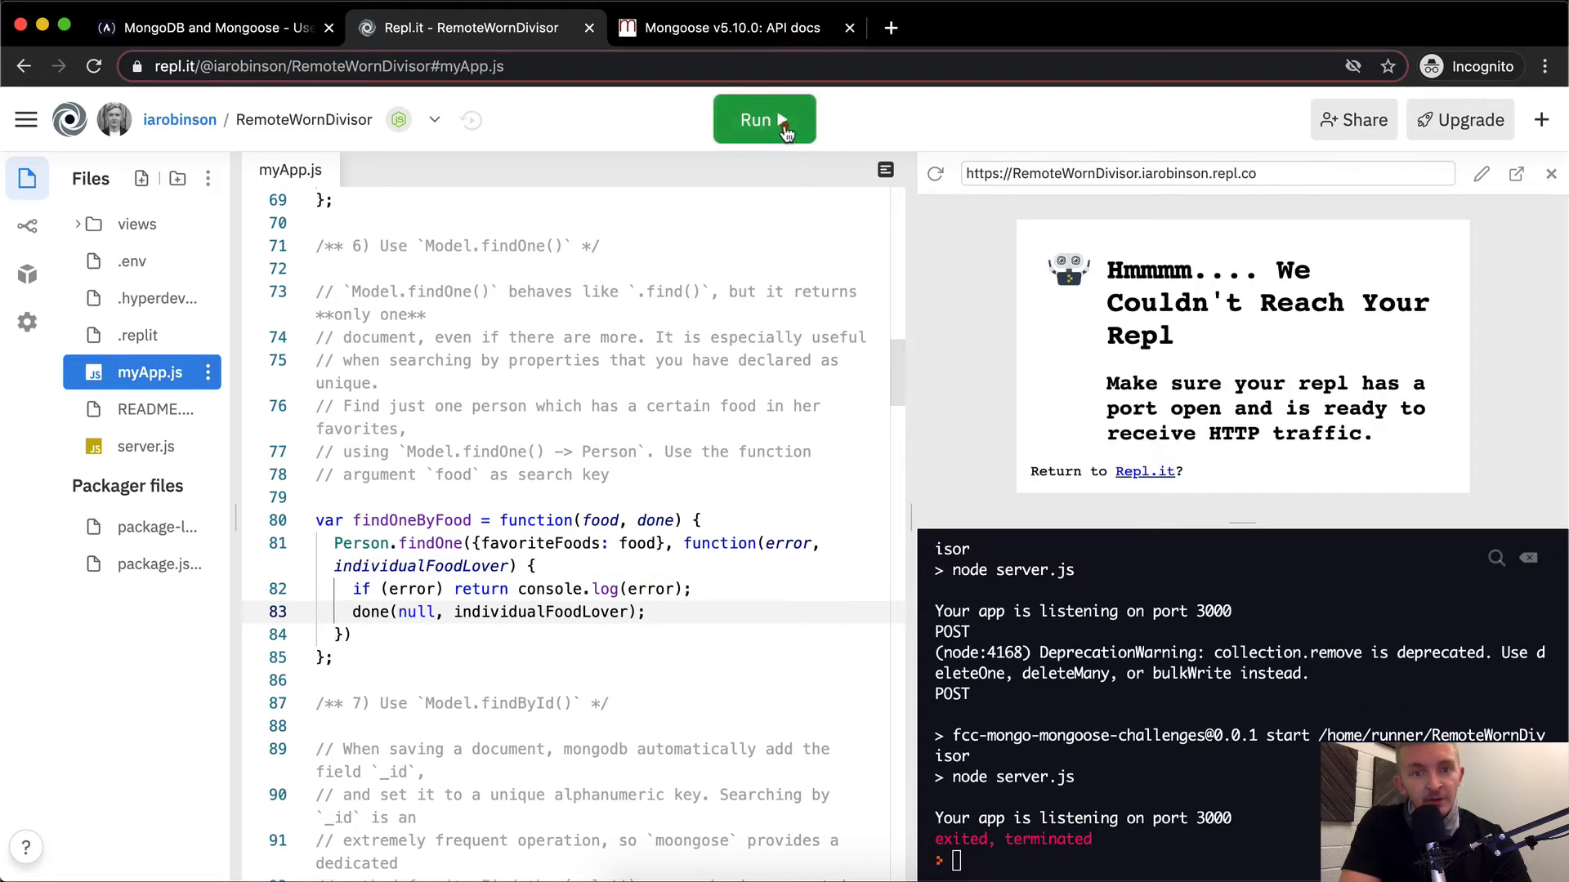
# Run the repl again so the server listens on port 3000
pyautogui.click(763, 119)
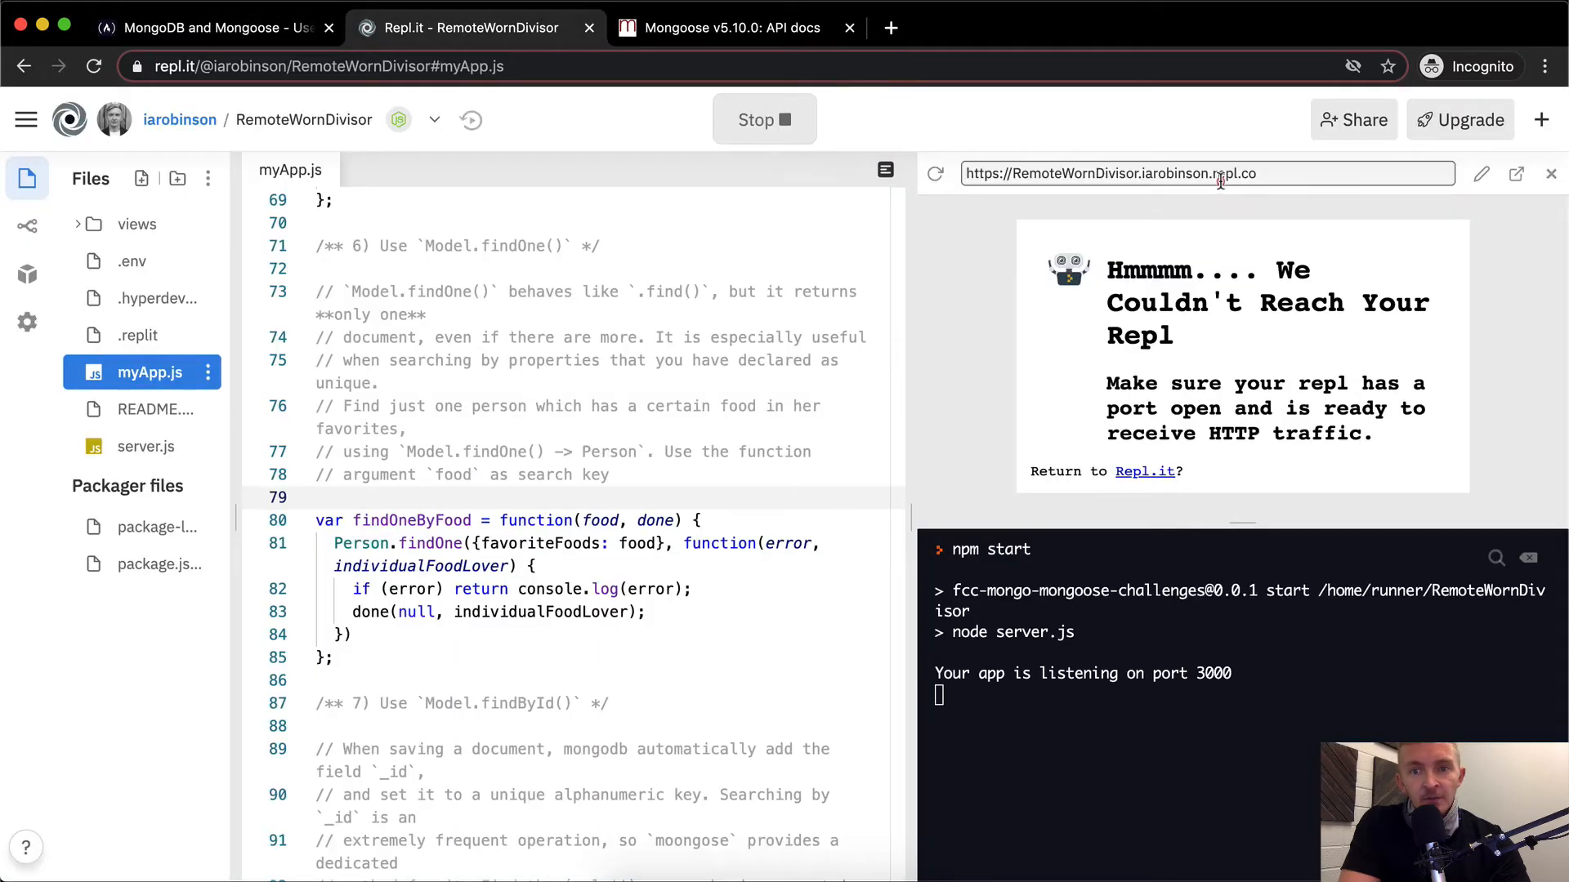
# Focus the freeCodeCamp solution link field, then go back to the Repl.it project
pyautogui.click(200, 27)
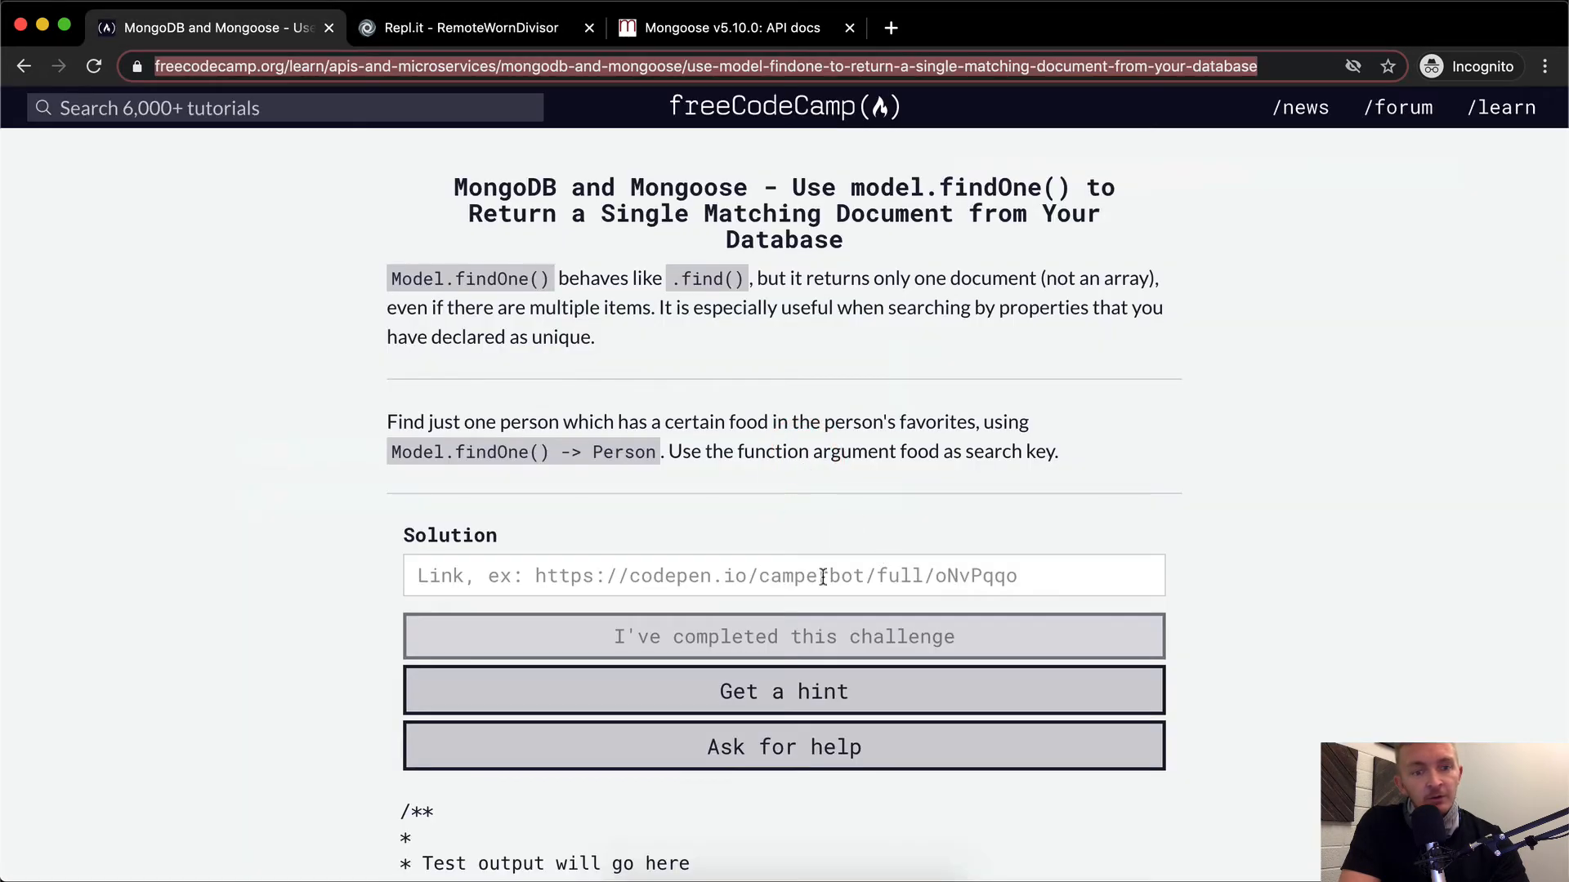
pyautogui.click(784, 575)
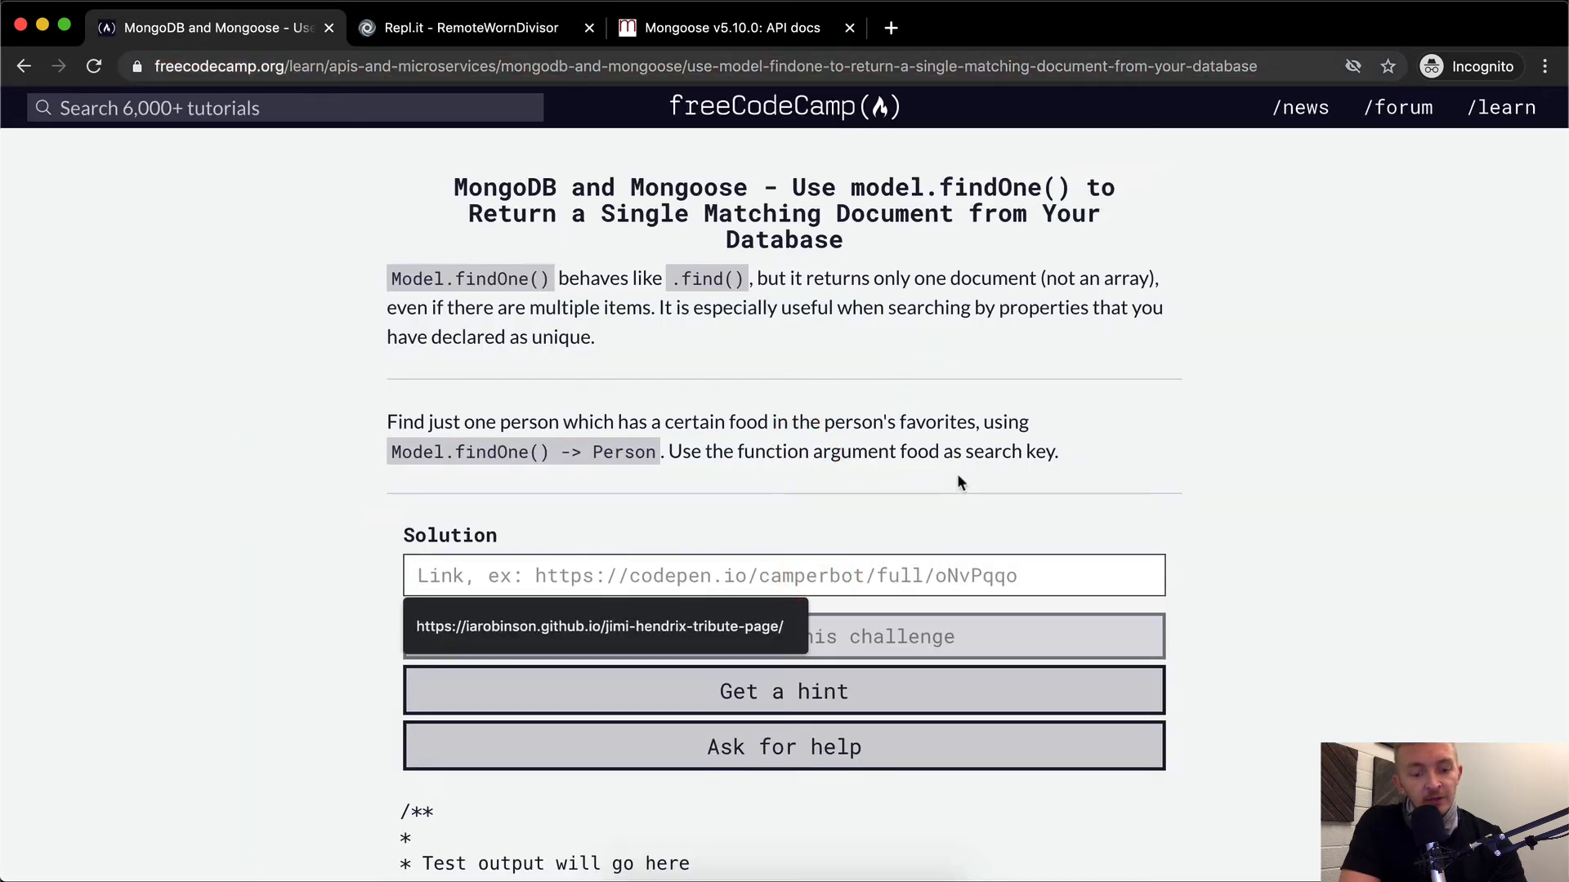
pyautogui.click(459, 27)
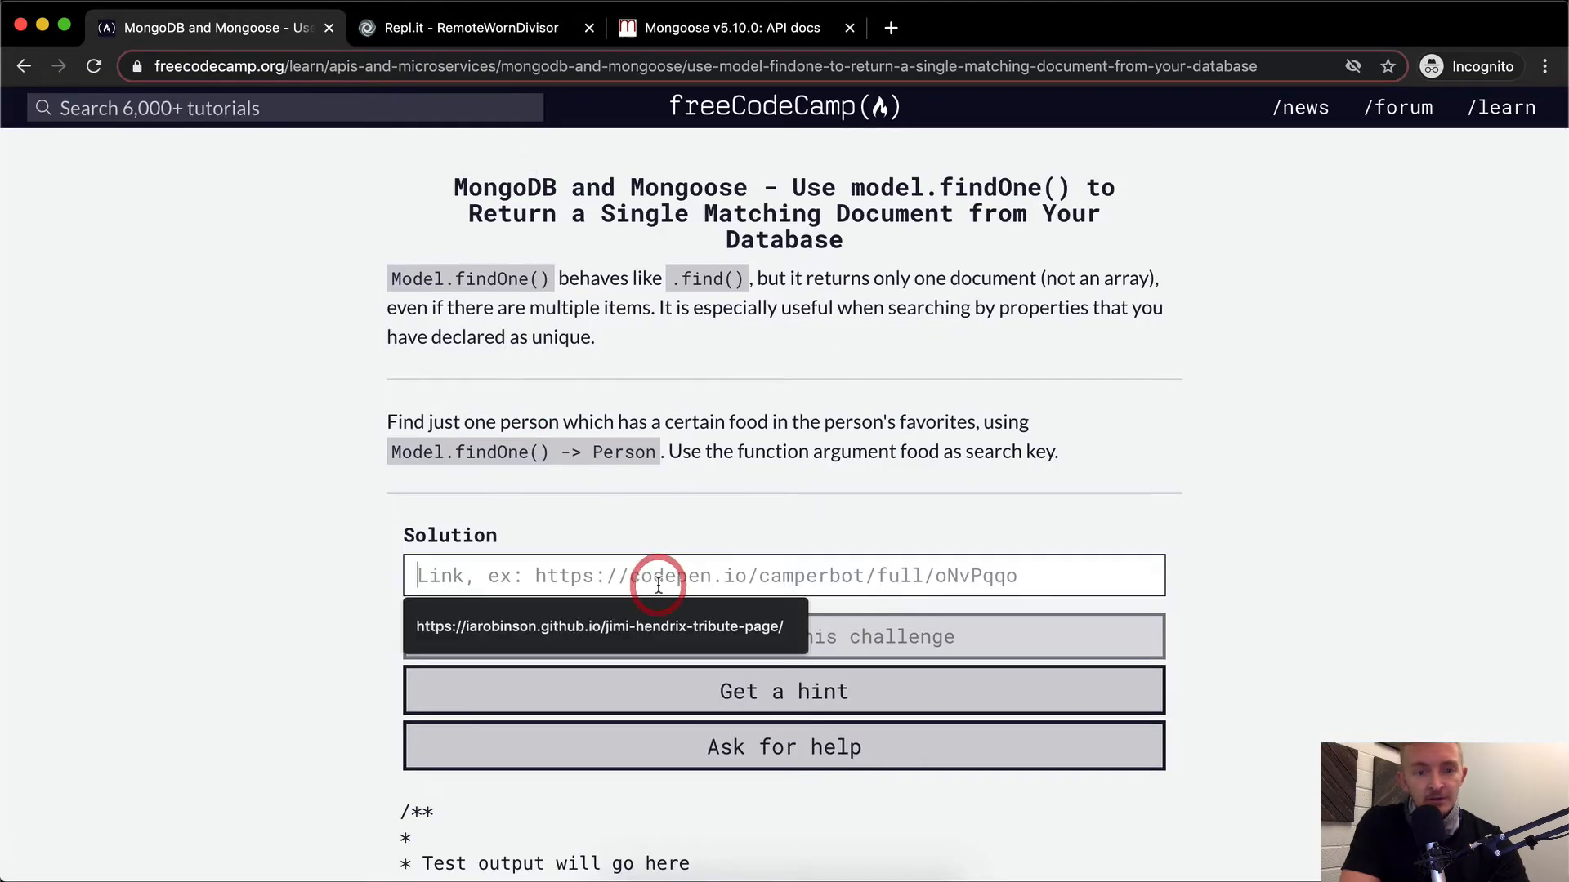
pyautogui.click(783, 637)
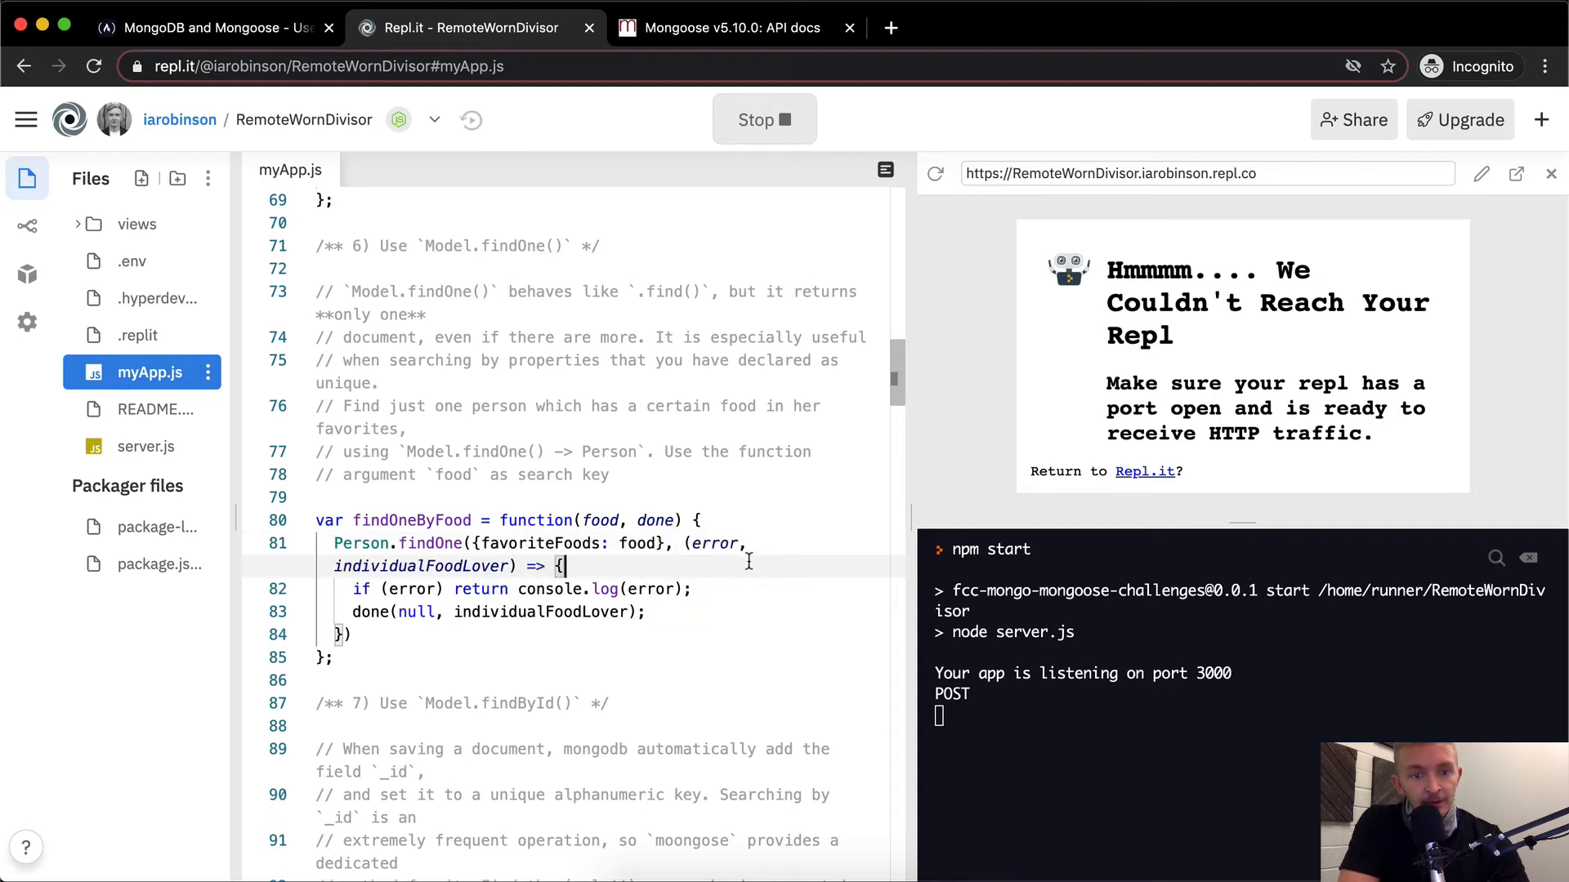
pyautogui.moveTo(665, 562)
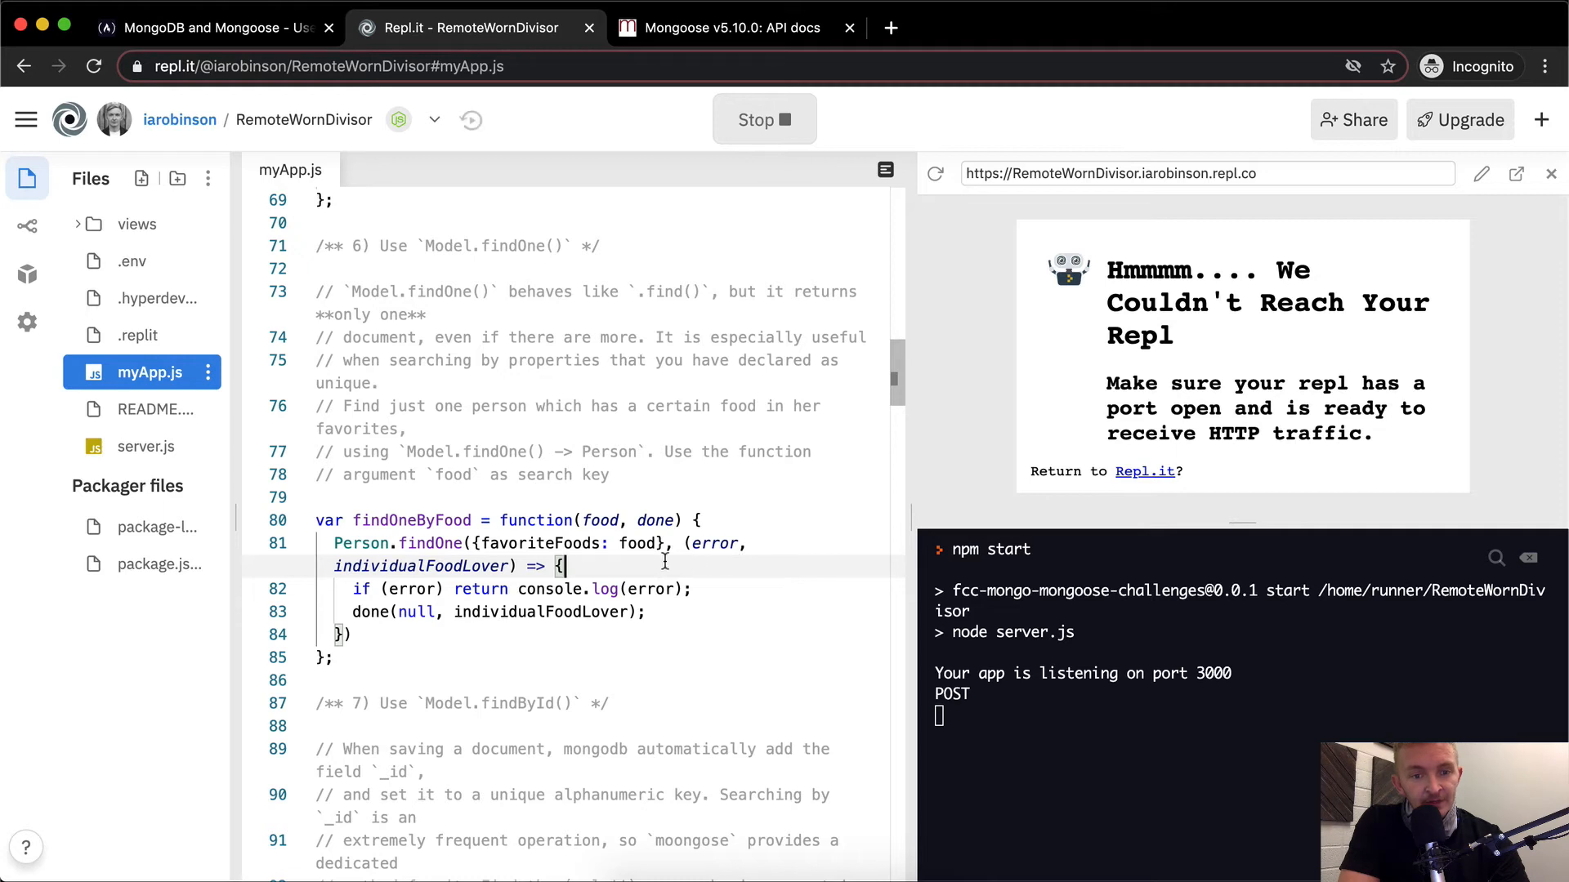
# Convert findOneByFood to arrow syntax with callback parameters err and foodPerson
pyautogui.doubleClick(717, 543)
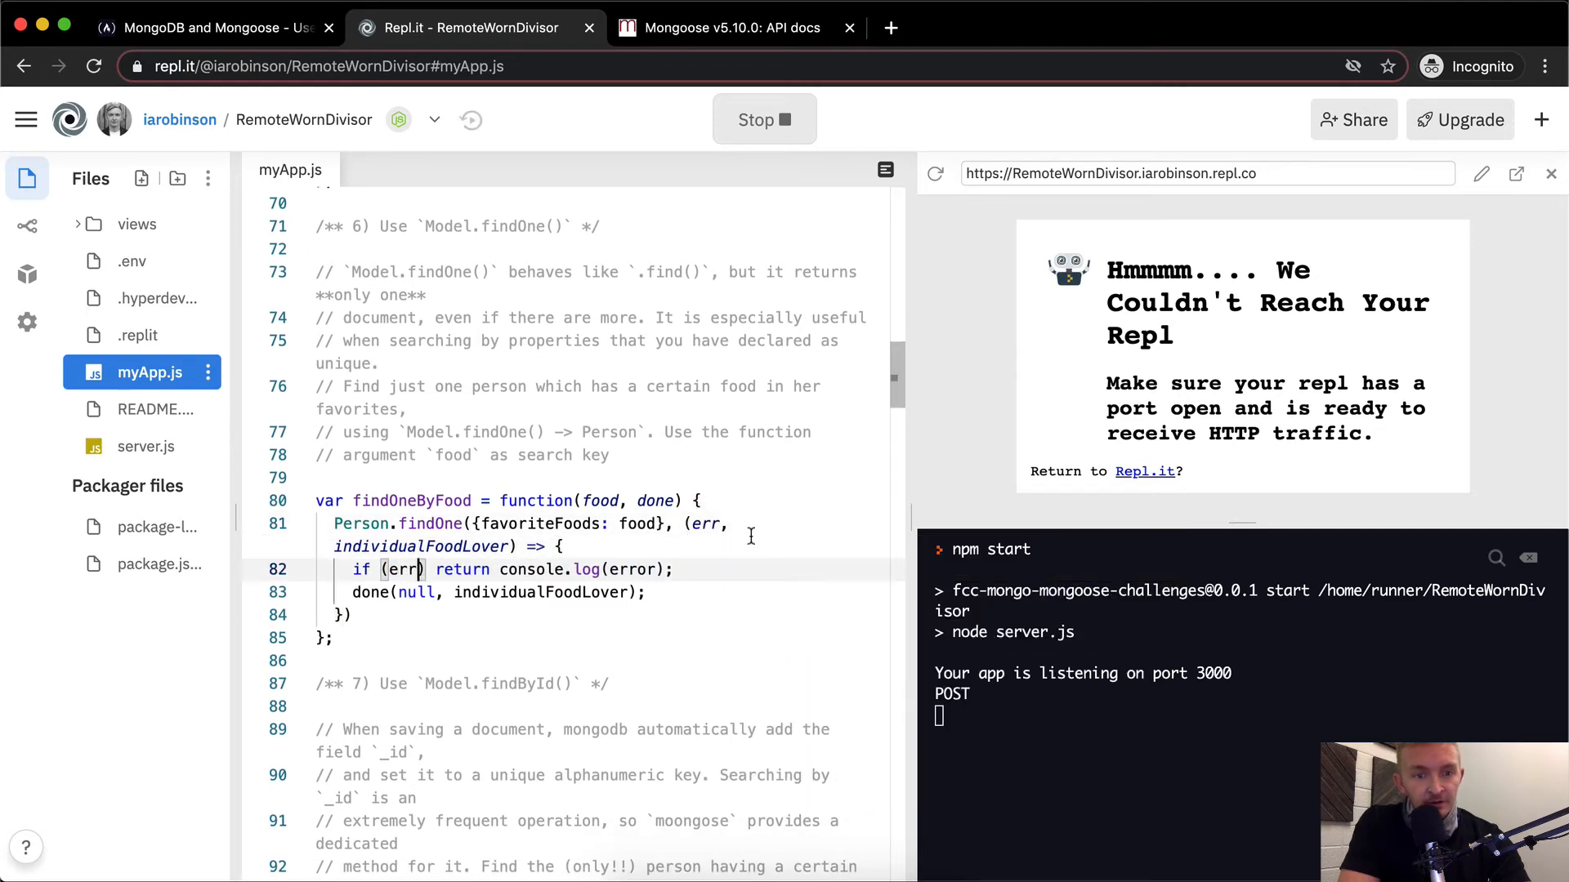
pyautogui.write('err')
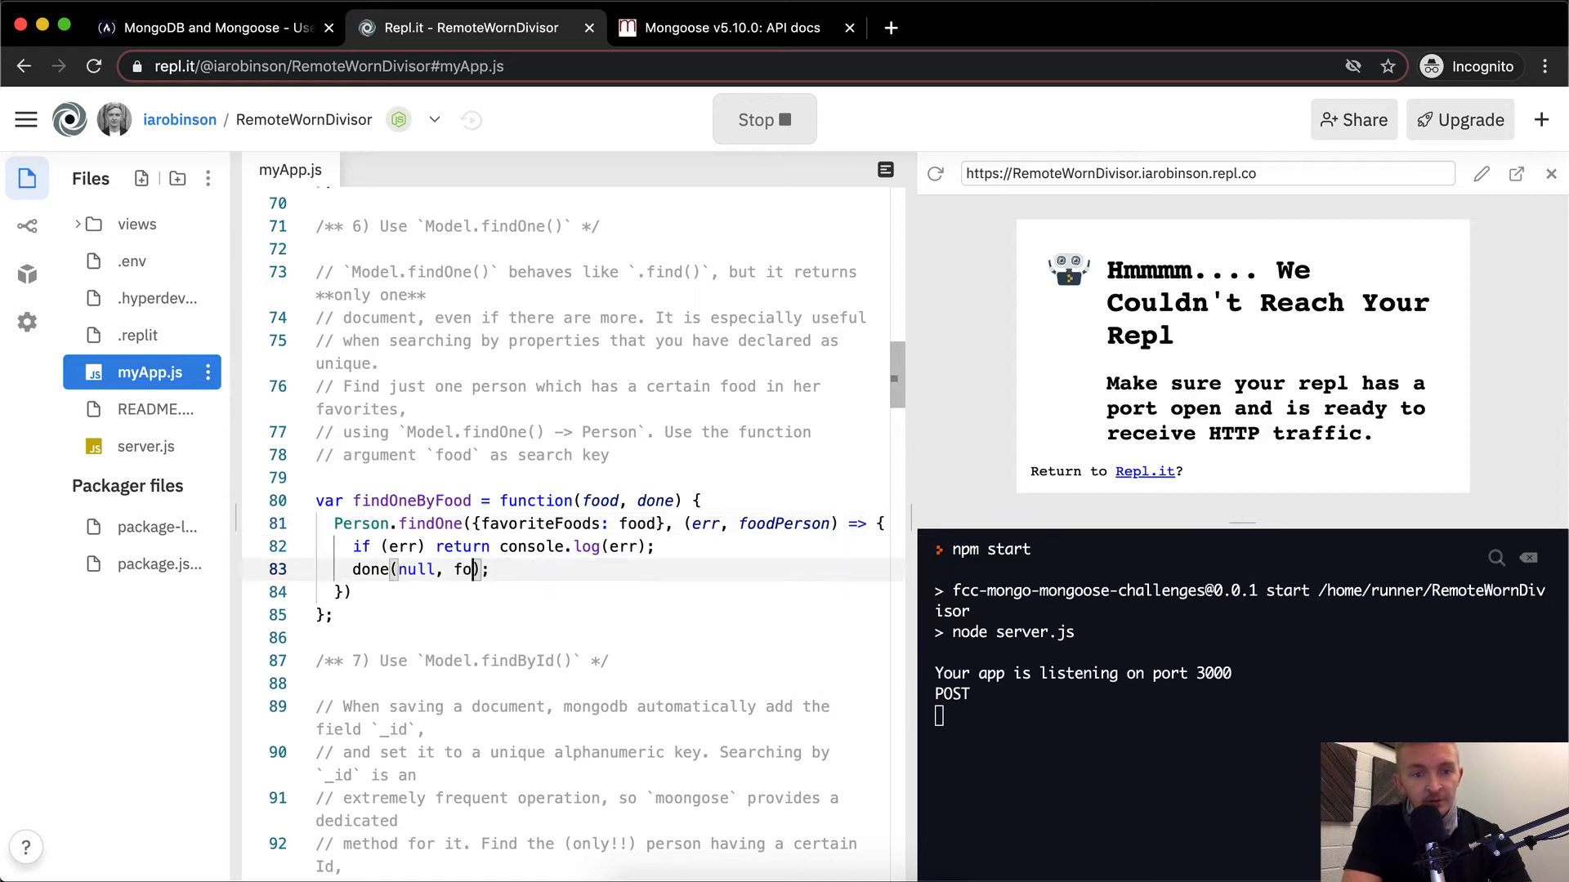
pyautogui.write('odPerson')
pyautogui.click(510, 501)
pyautogui.write('=> ')
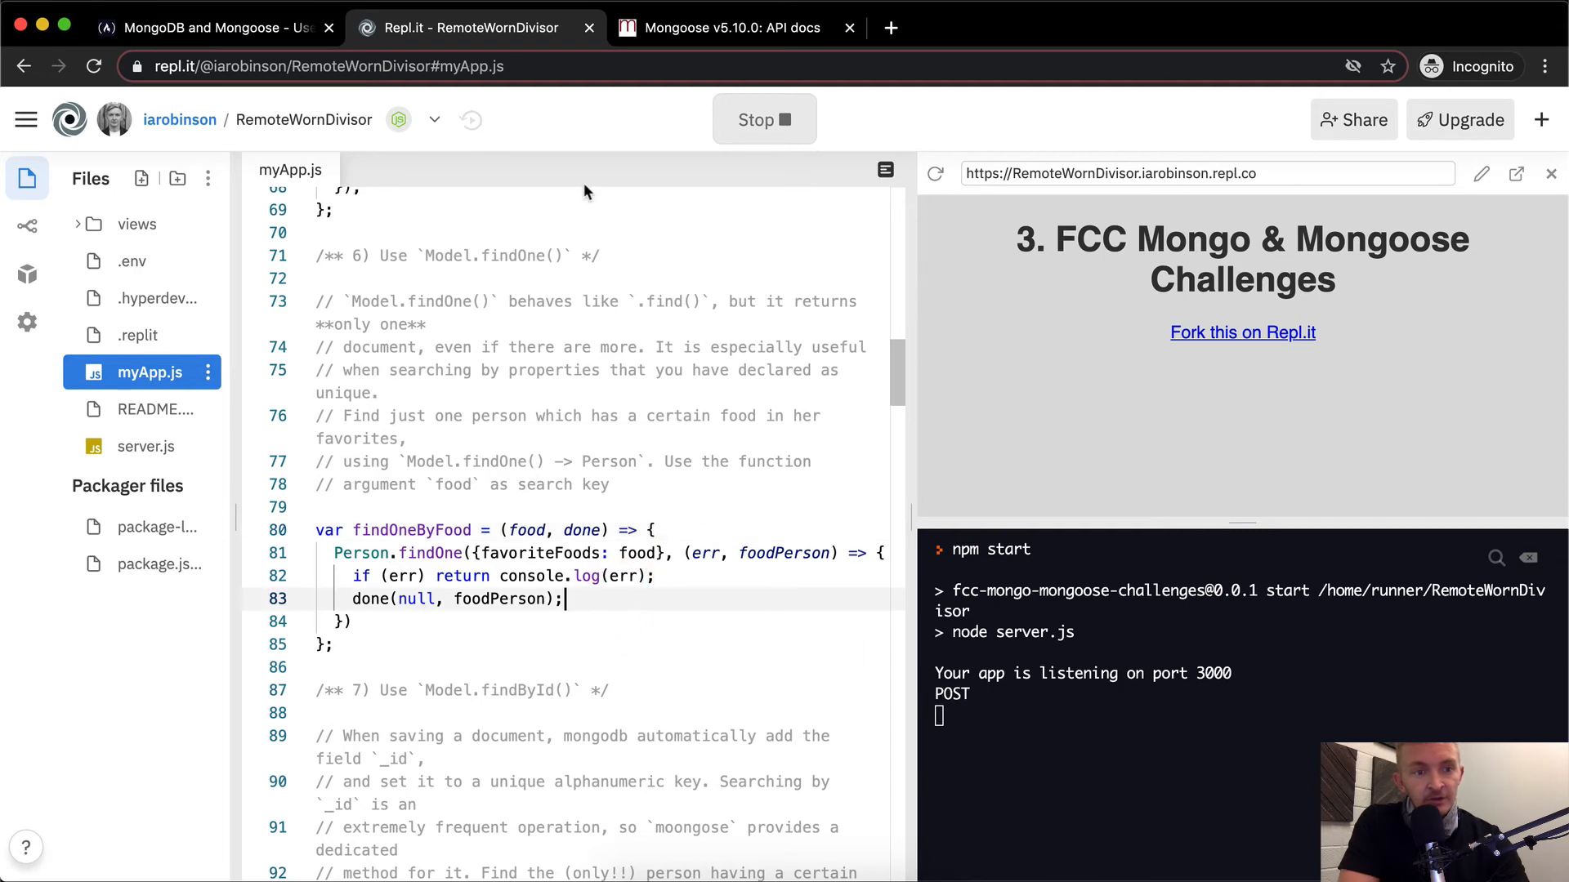
# Stop and rerun the repl so the refactored code serves on port 3000
pyautogui.click(763, 119)
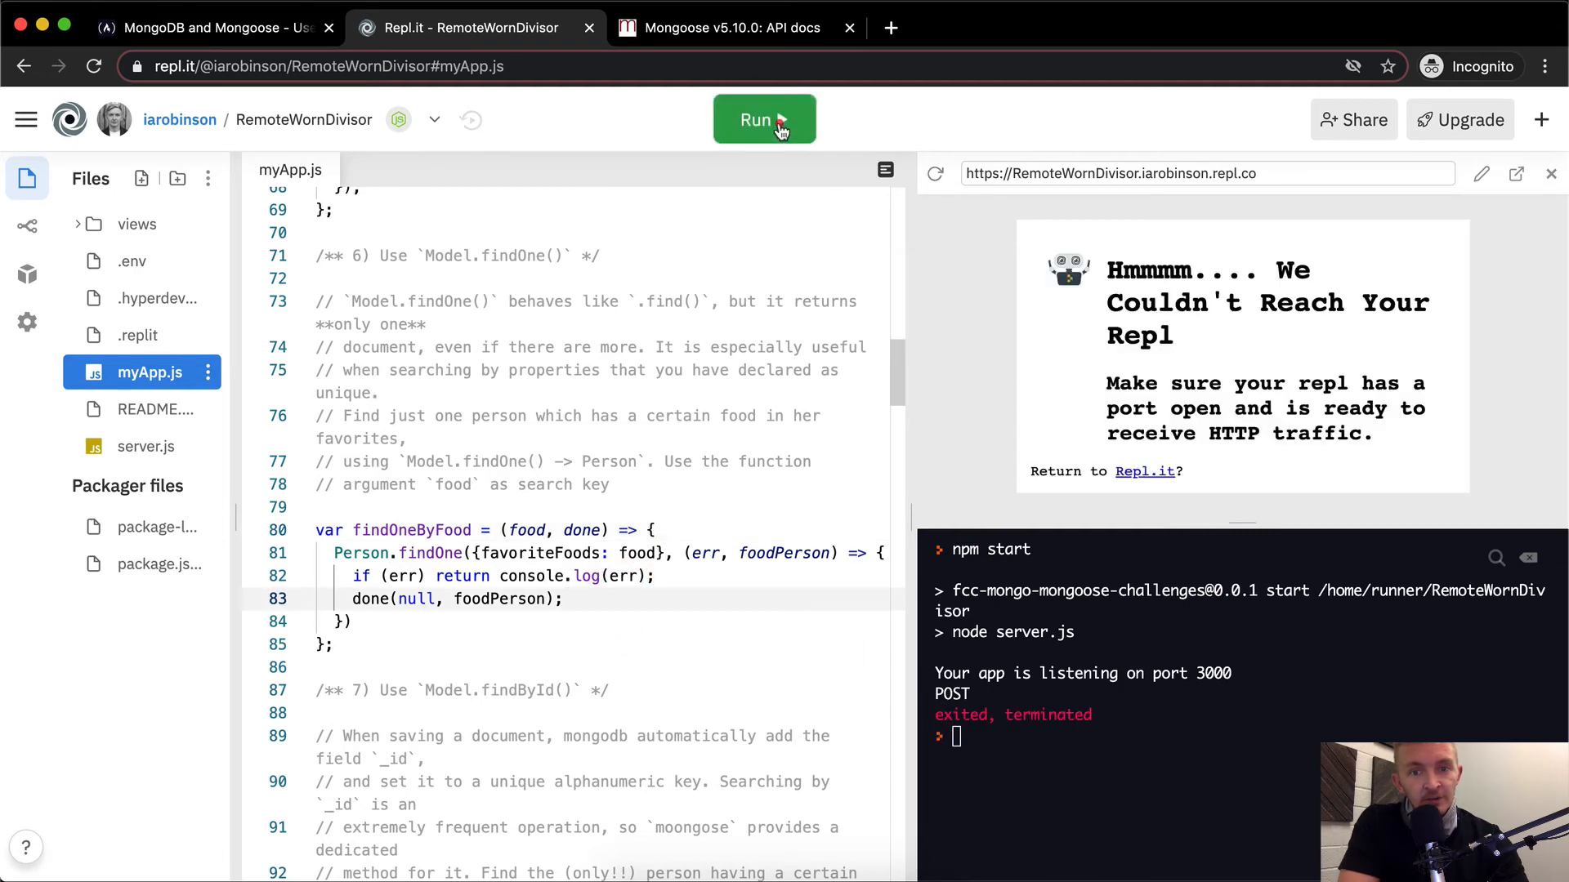
pyautogui.click(763, 119)
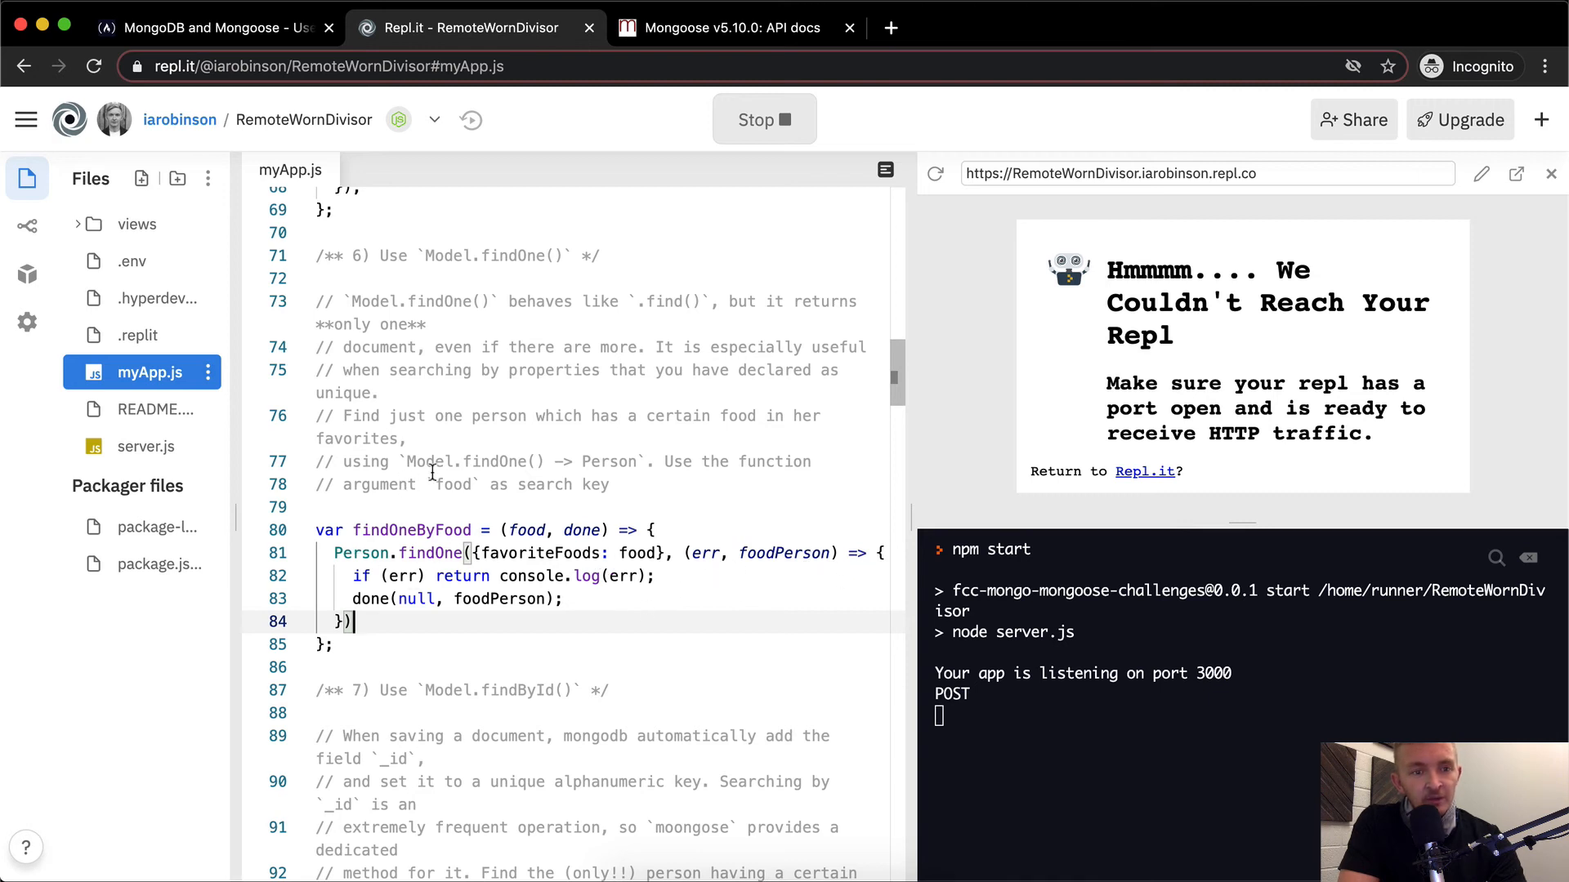
pyautogui.moveTo(557, 309)
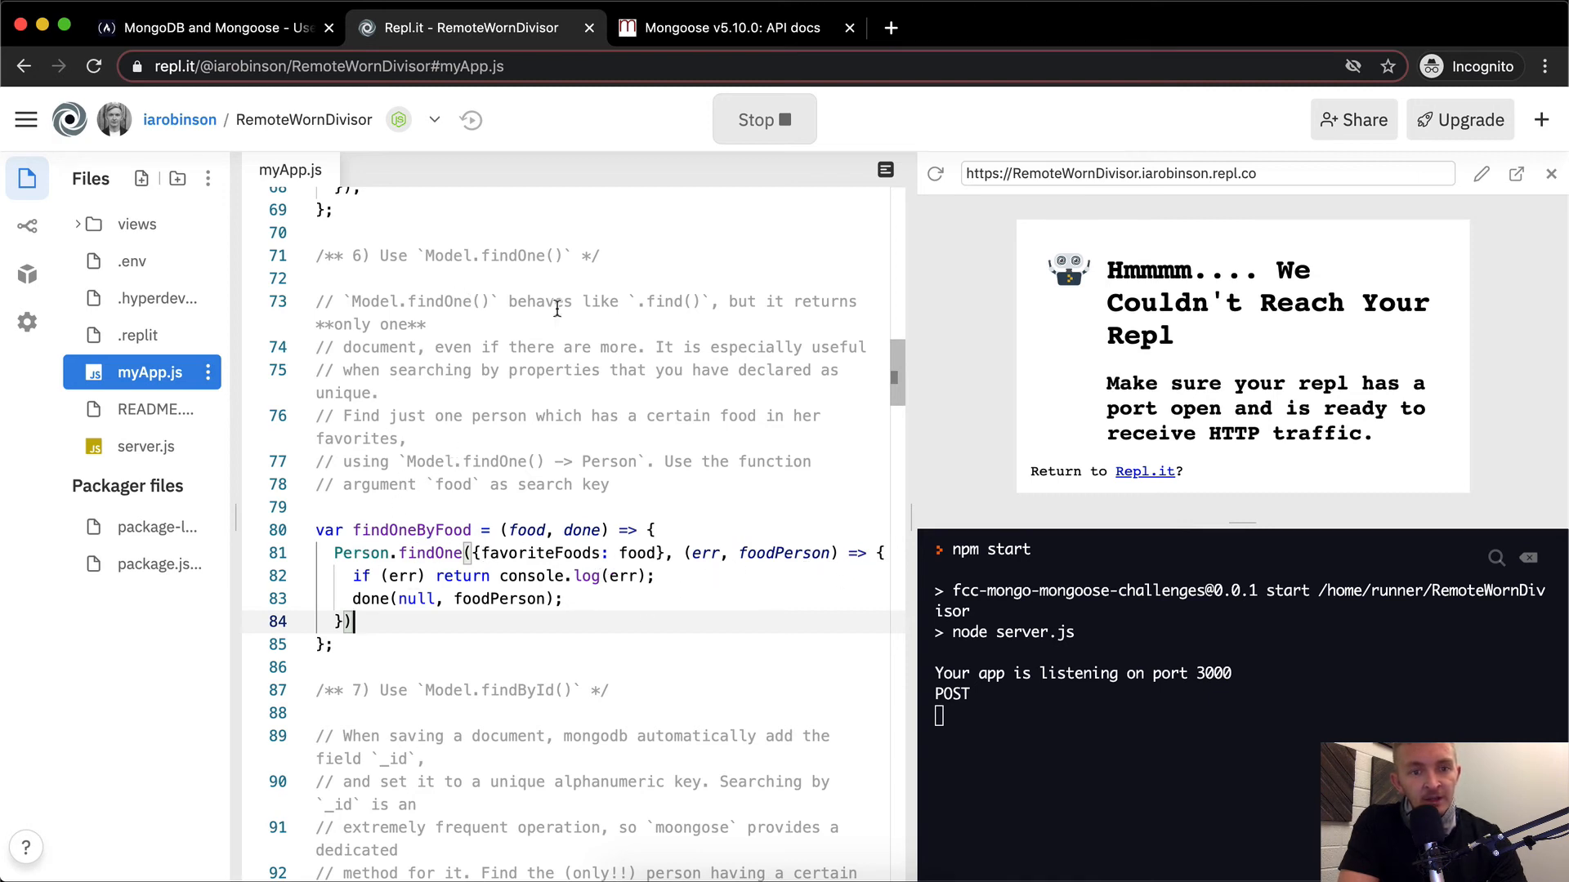
pyautogui.moveTo(494, 374)
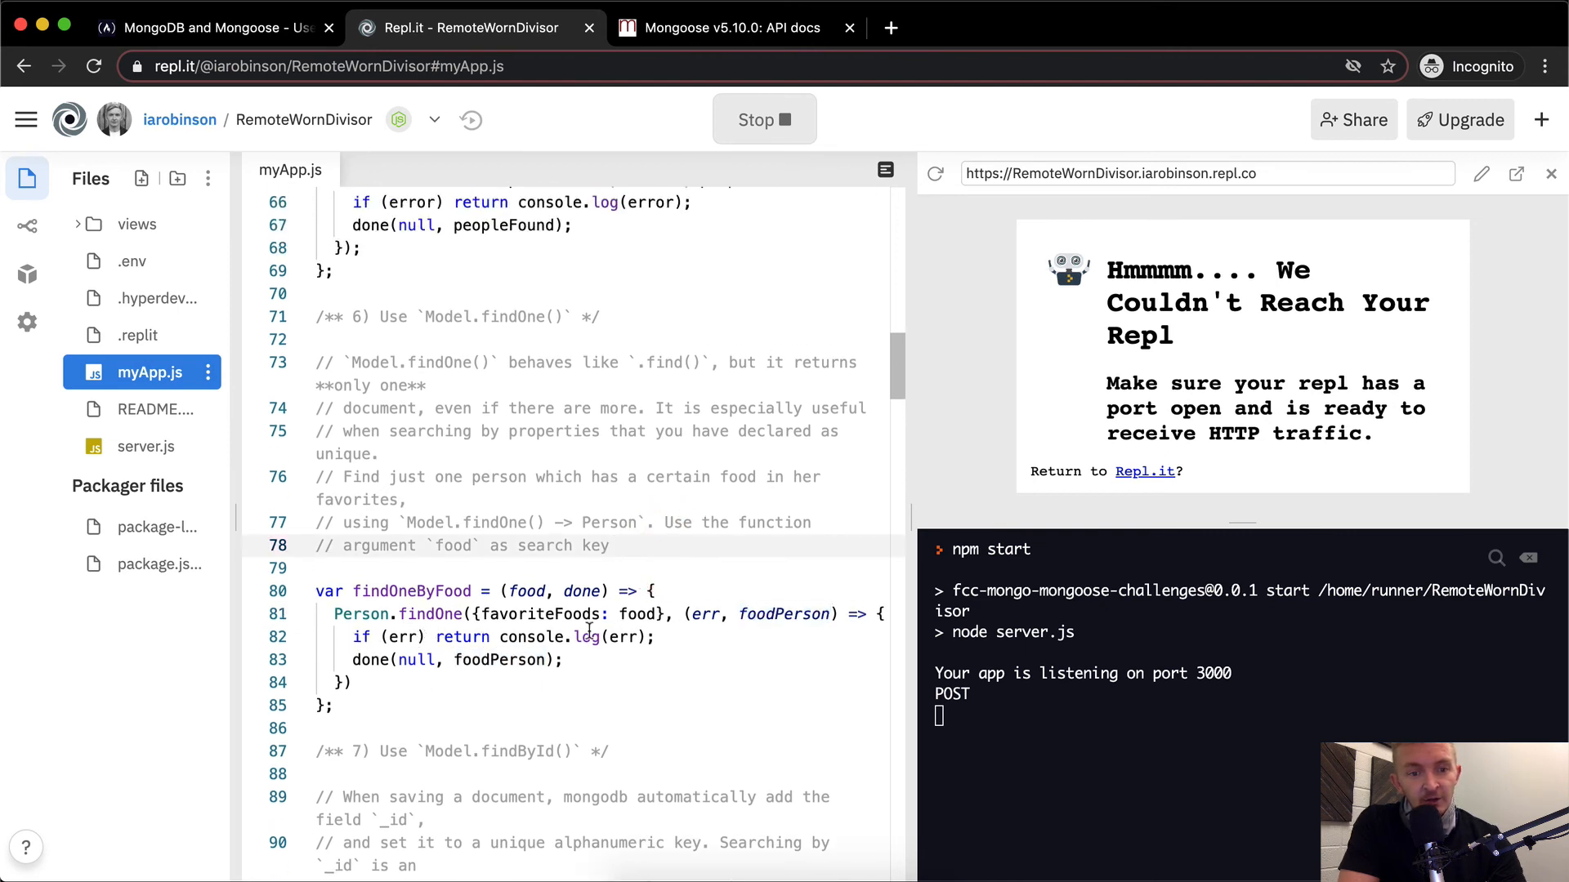
# Delete the comments above findOneByFood and confirm freeCodeCamp shows the challenge passed
pyautogui.click(360, 660)
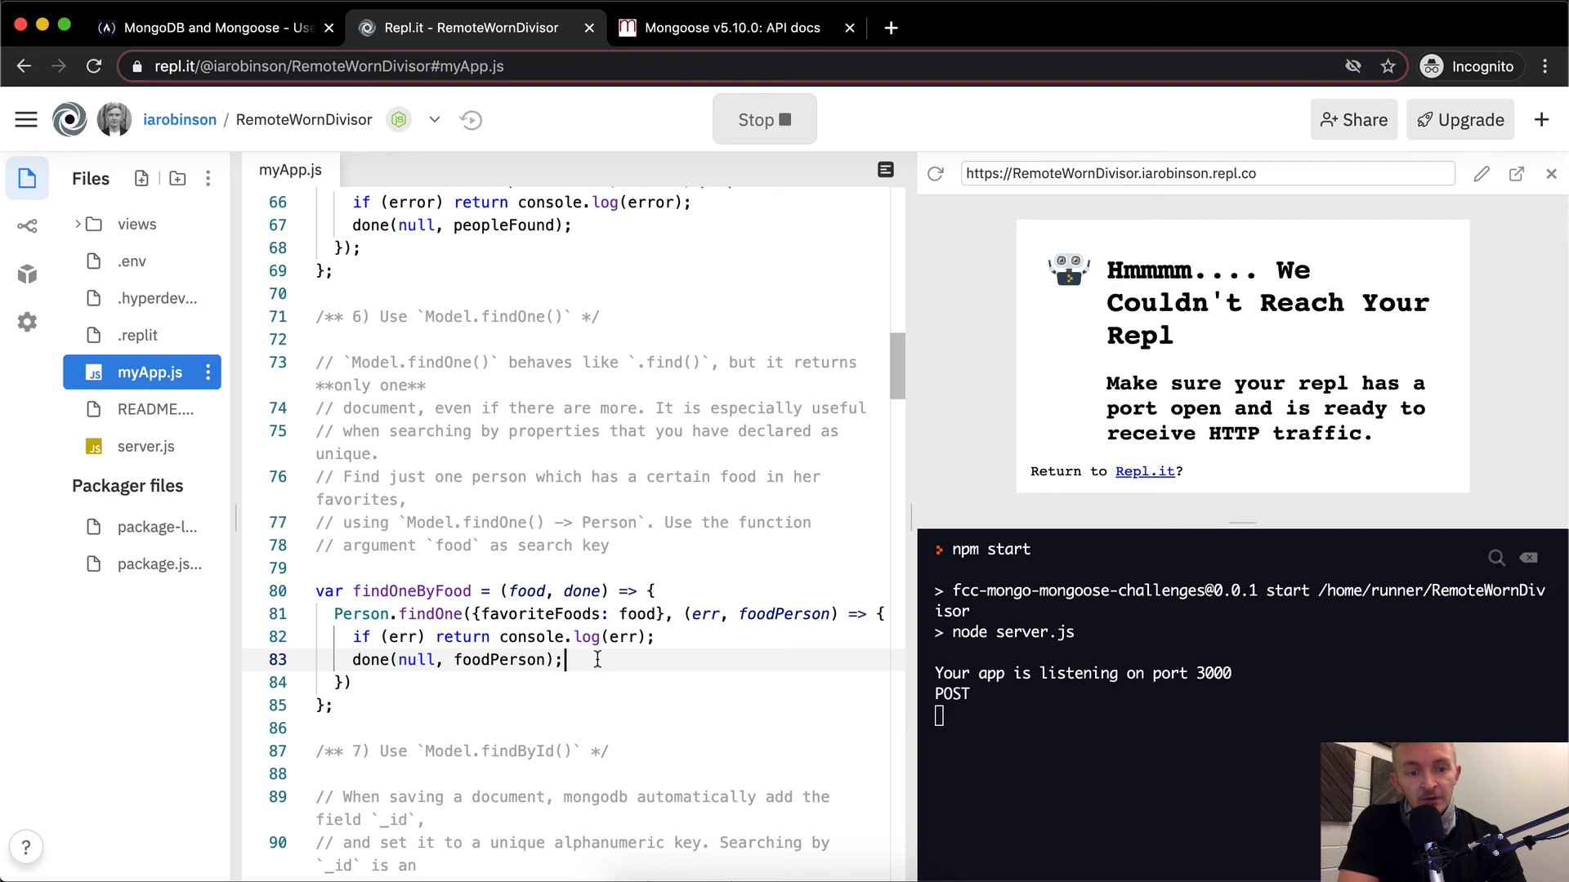
pyautogui.doubleClick(371, 659)
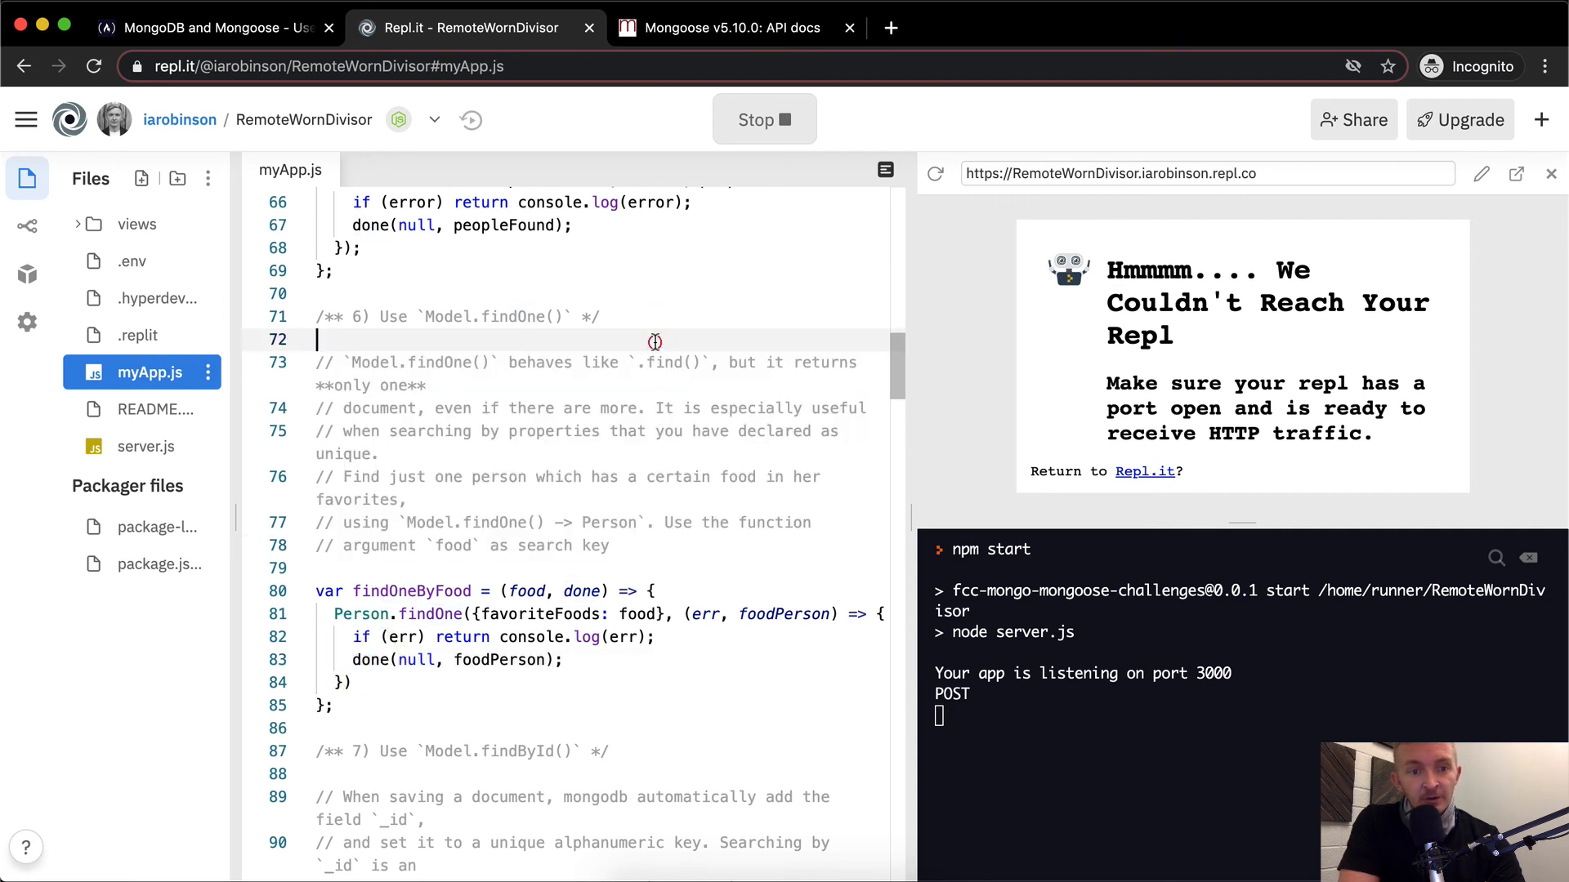
pyautogui.moveTo(316, 362); pyautogui.dragTo(610, 545)
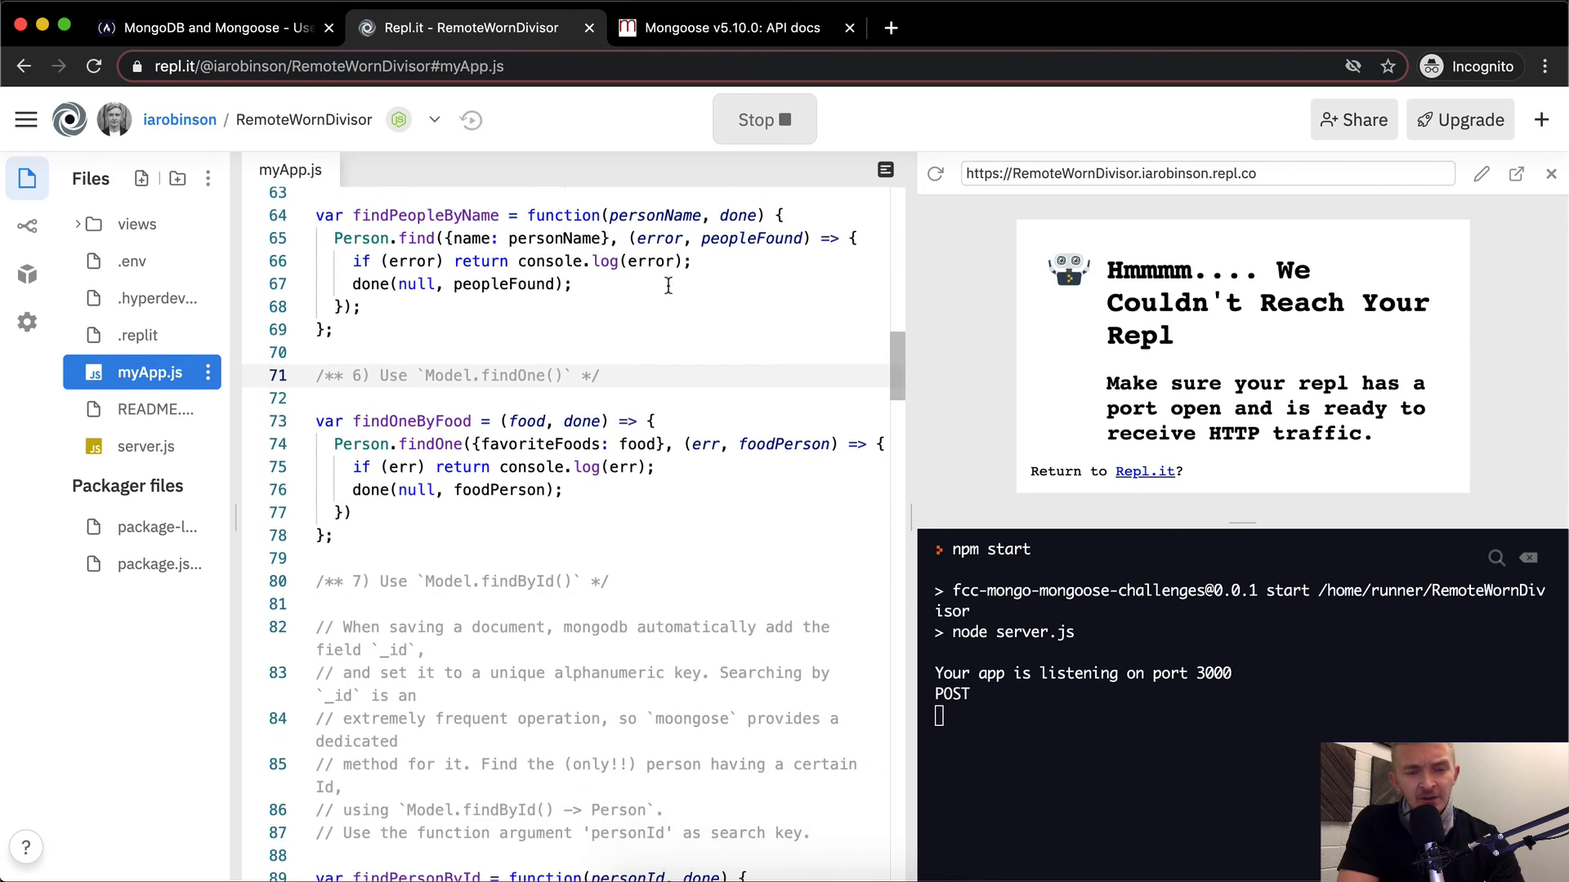
pyautogui.scroll(-3)
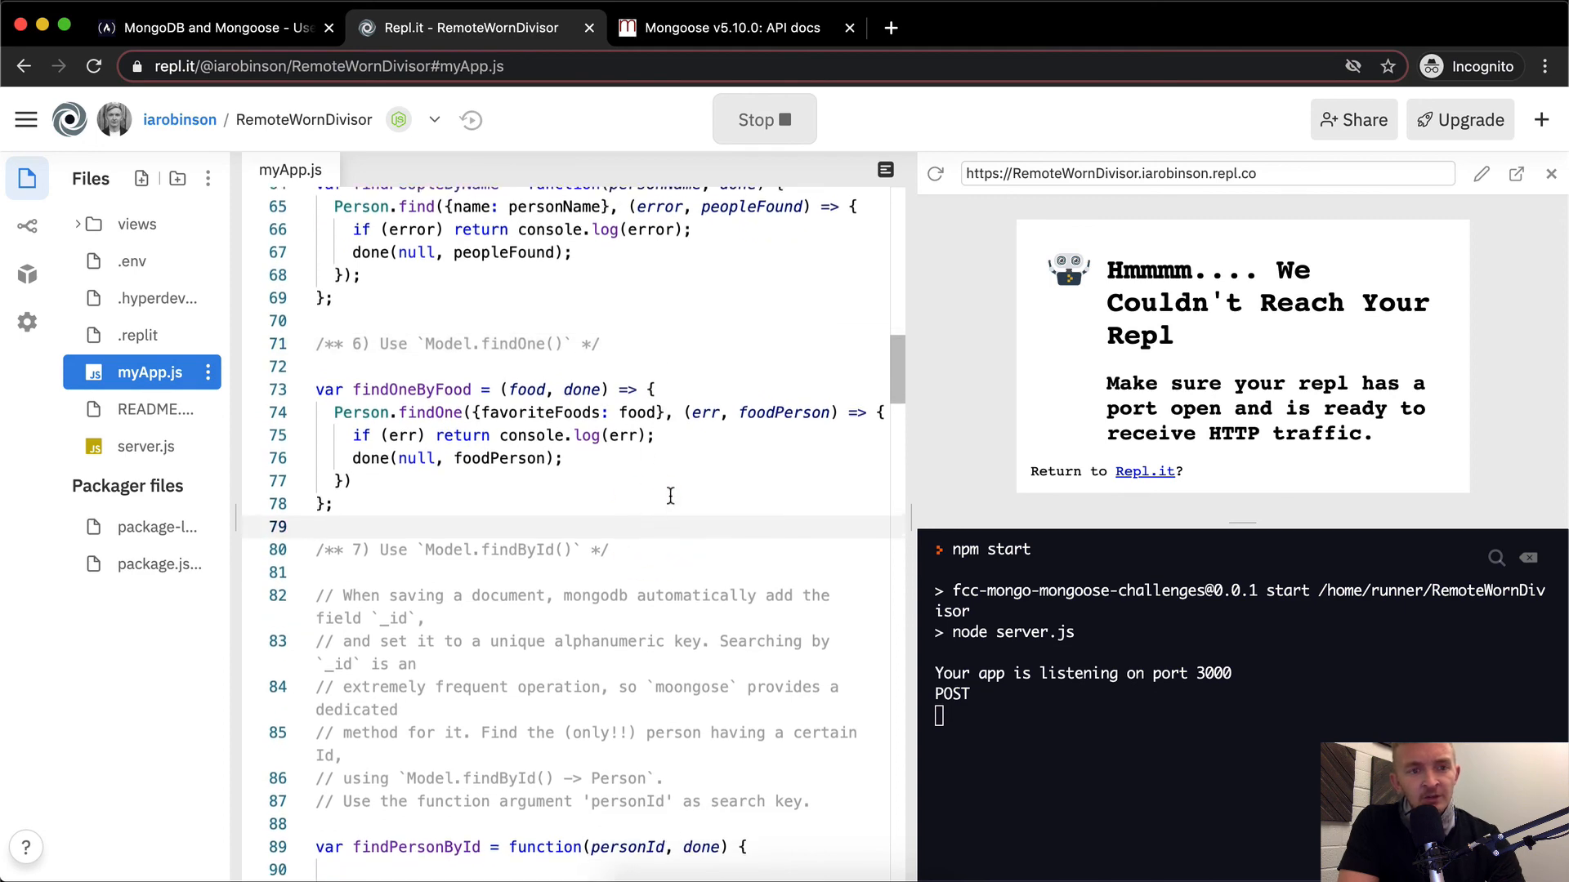
pyautogui.click(210, 27)
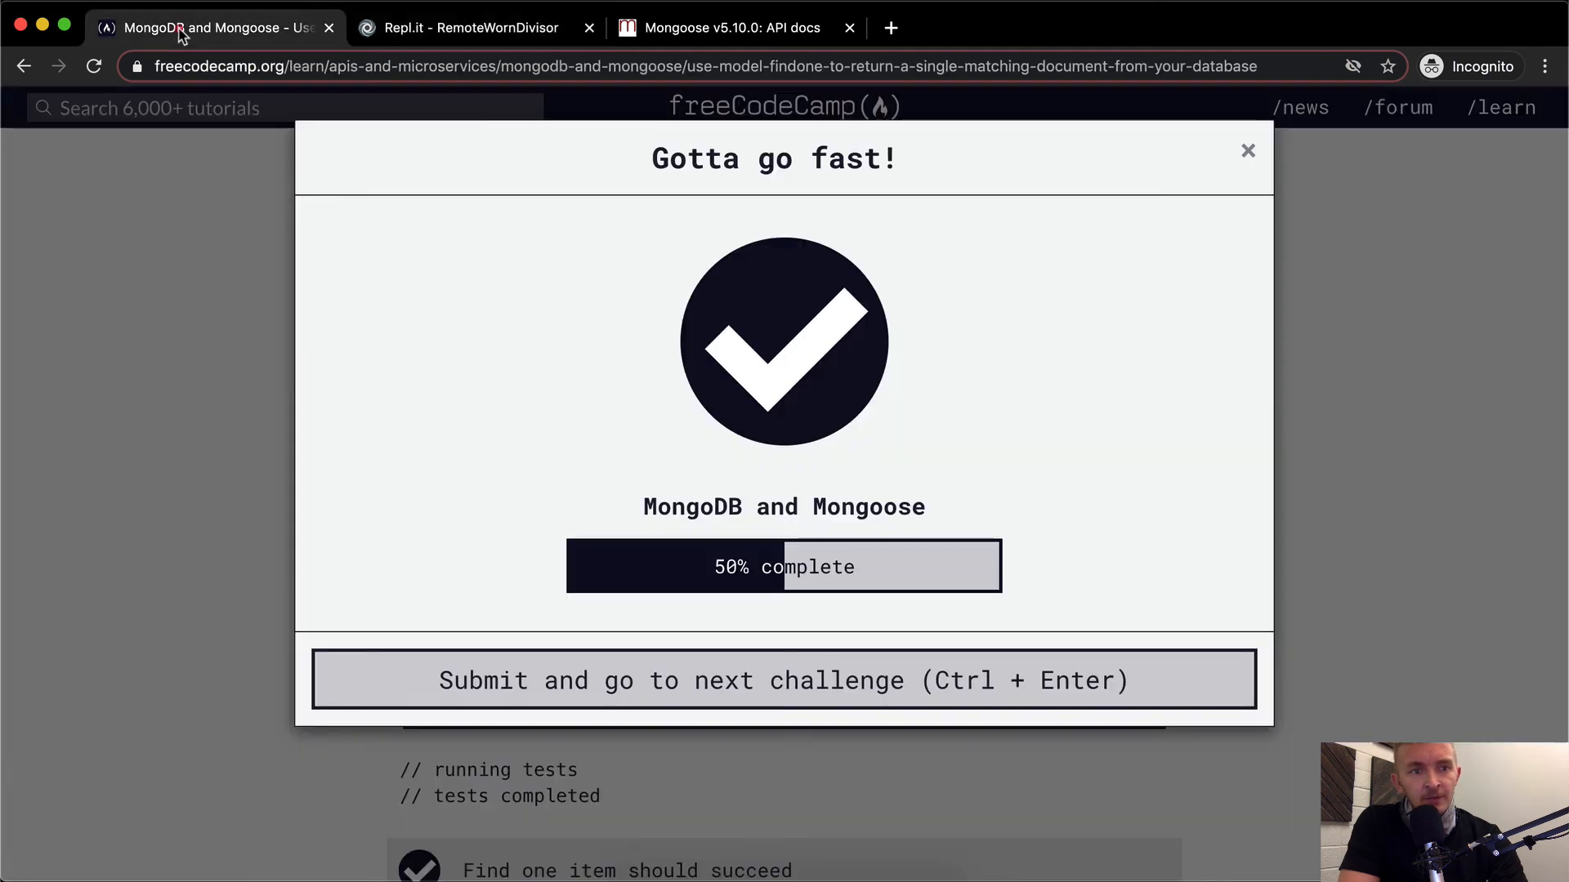